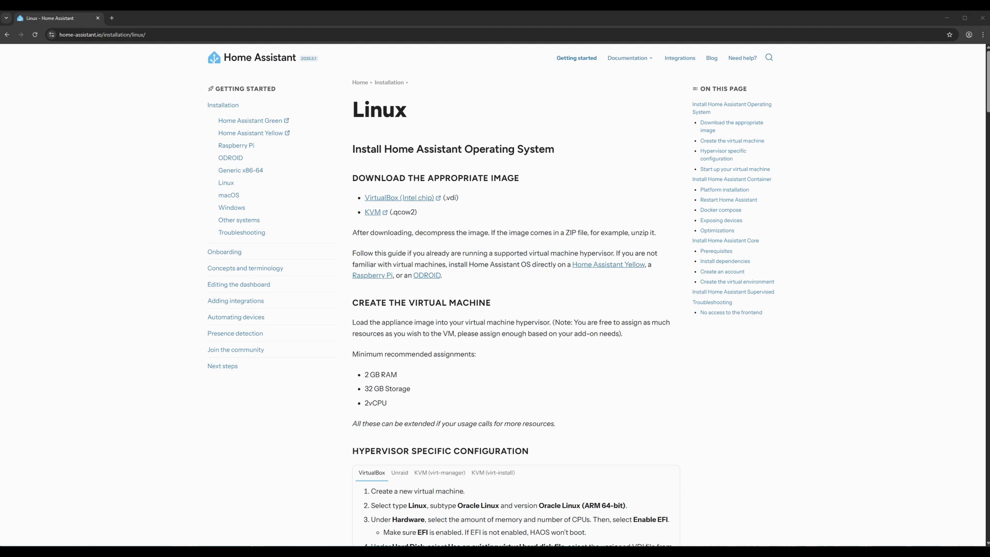
Download the Home Assistant OS VirtualBox (.vdi) disk image from the Linux install guide.
{"action": "left_click", "coordinate": [399, 198]}
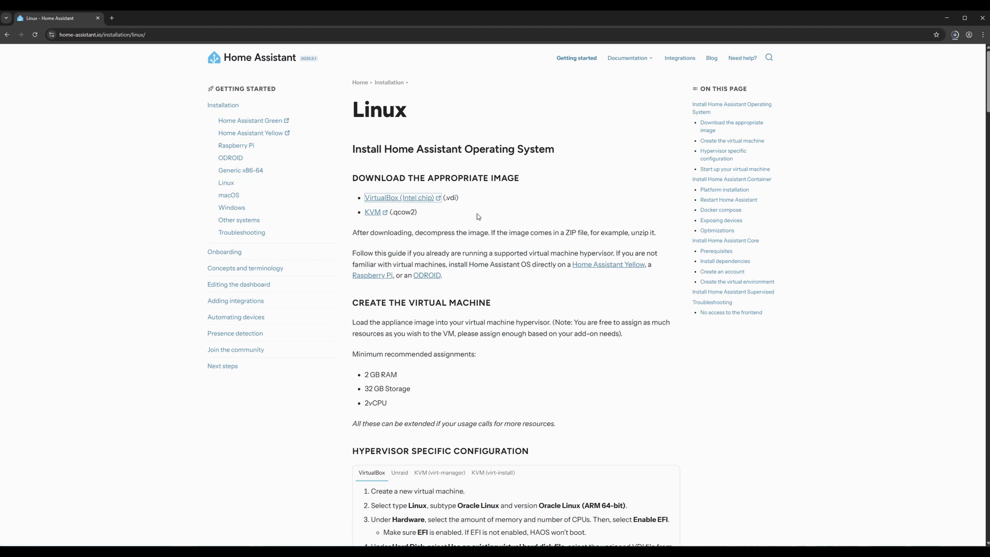
{"action": "mouse_move", "coordinate": [483, 212]}
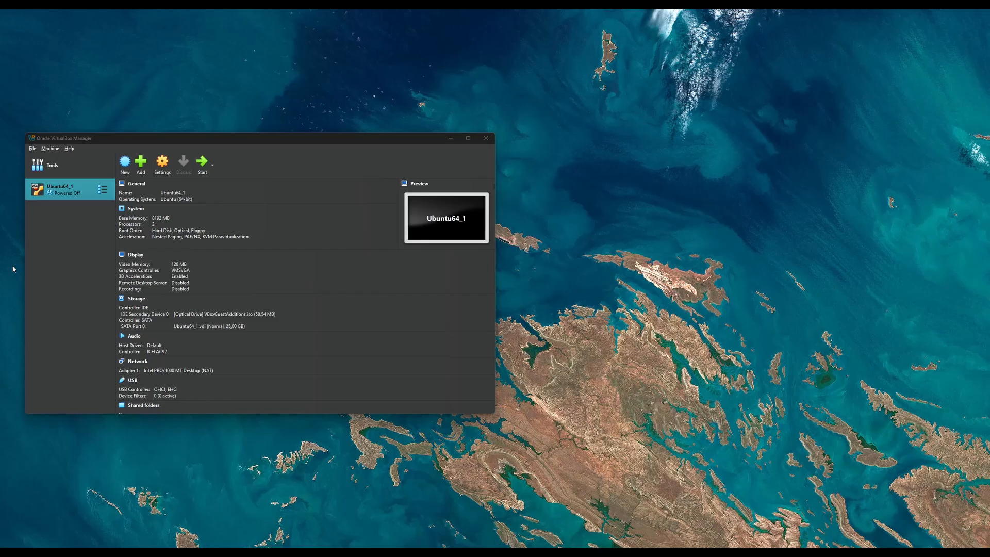
Define a new Linux VM named 'Home Assistant' with 4096 MB memory, 2 CPUs and EFI enabled.
{"action": "left_click", "coordinate": [125, 162]}
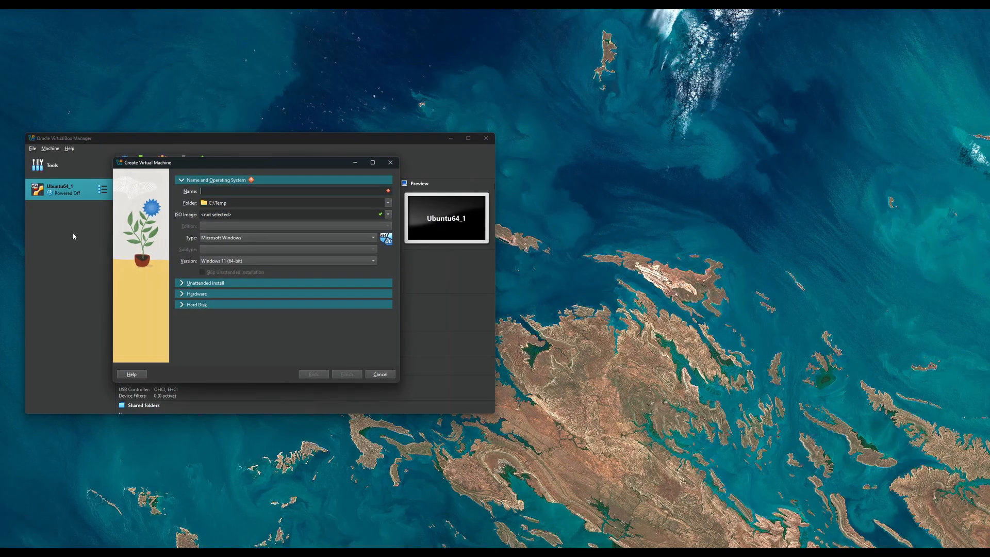
{"action": "type", "text": "Home Assist"}
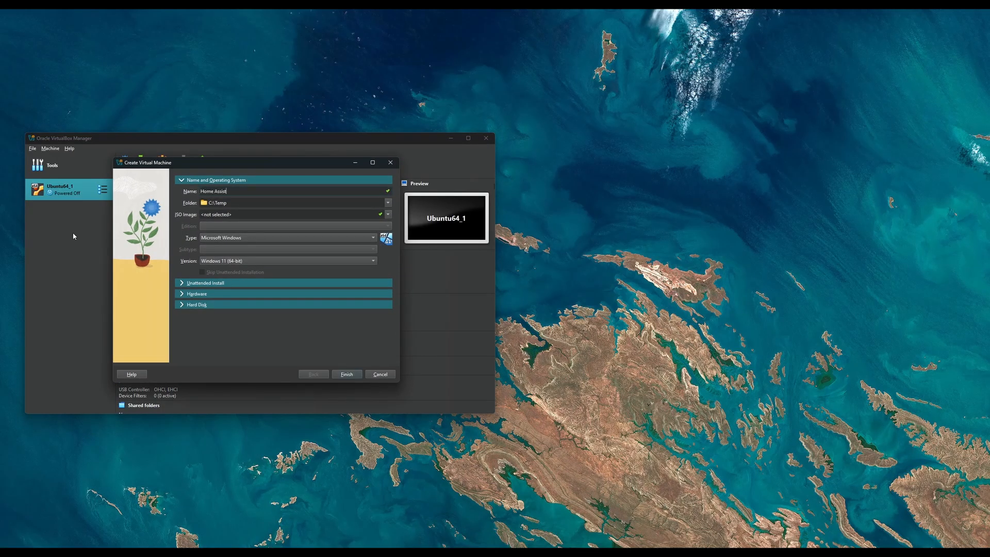
{"action": "type", "text": "ant"}
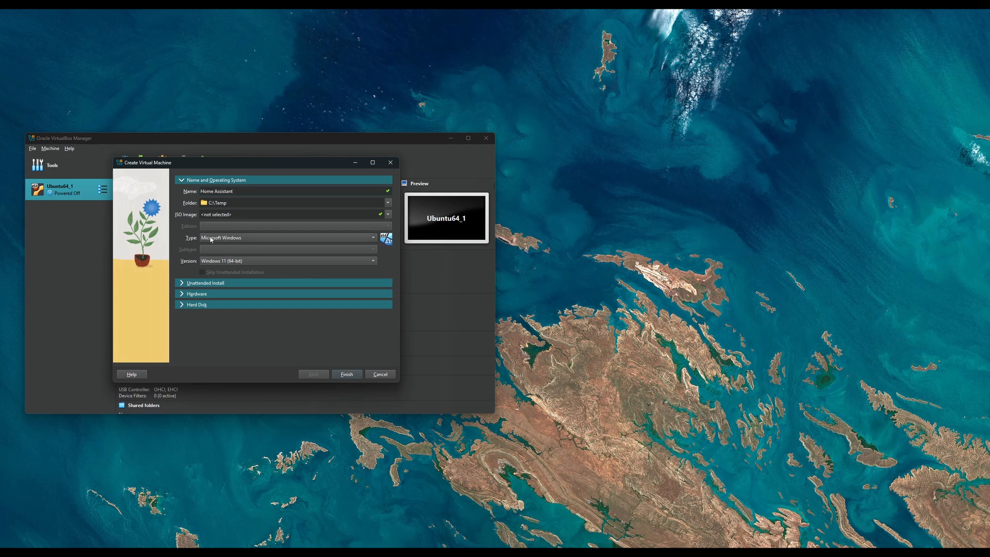
{"action": "left_click", "coordinate": [287, 237]}
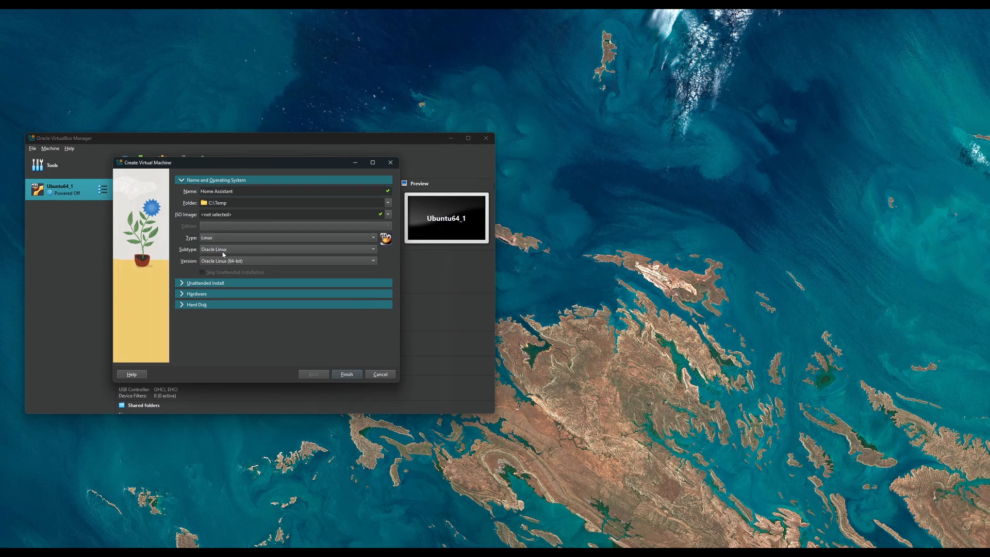
{"action": "mouse_move", "coordinate": [221, 257]}
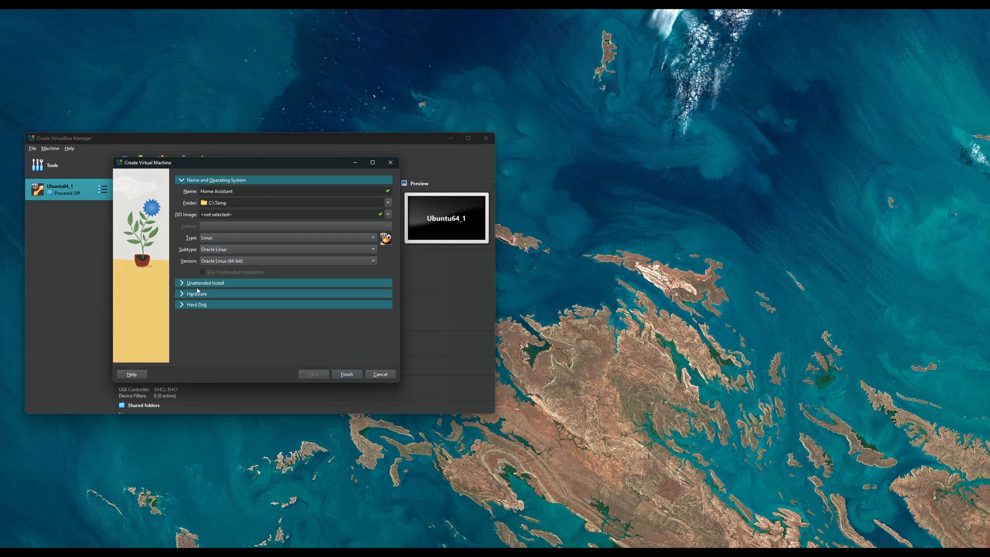
{"action": "left_click", "coordinate": [196, 293]}
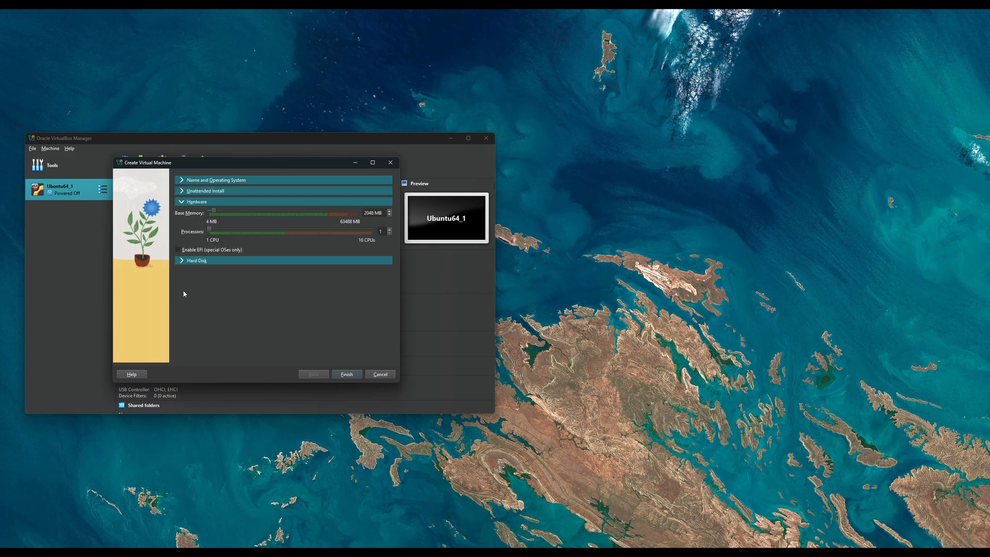
{"action": "left_click_drag", "start_coordinate": [214, 210], "coordinate": [219, 210]}
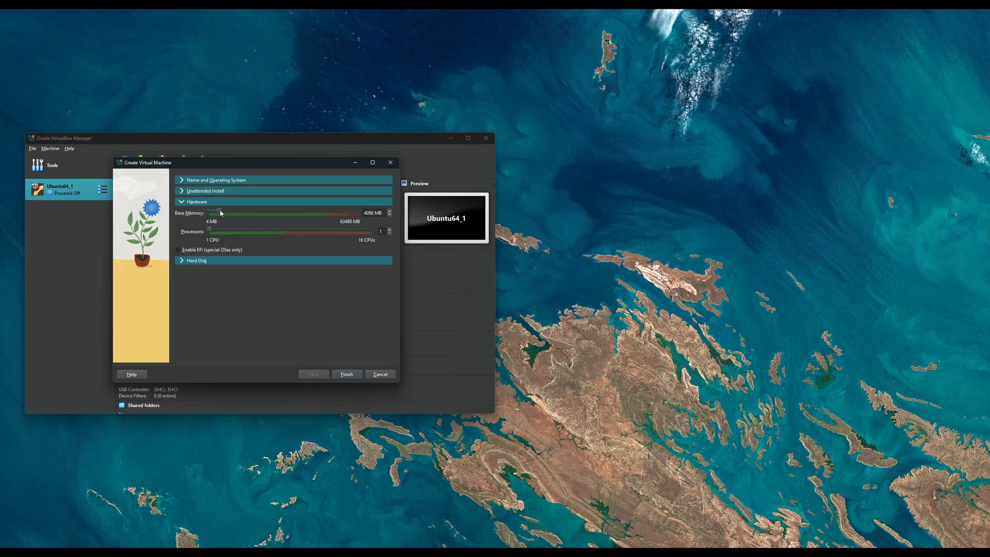
{"action": "left_click", "coordinate": [389, 229]}
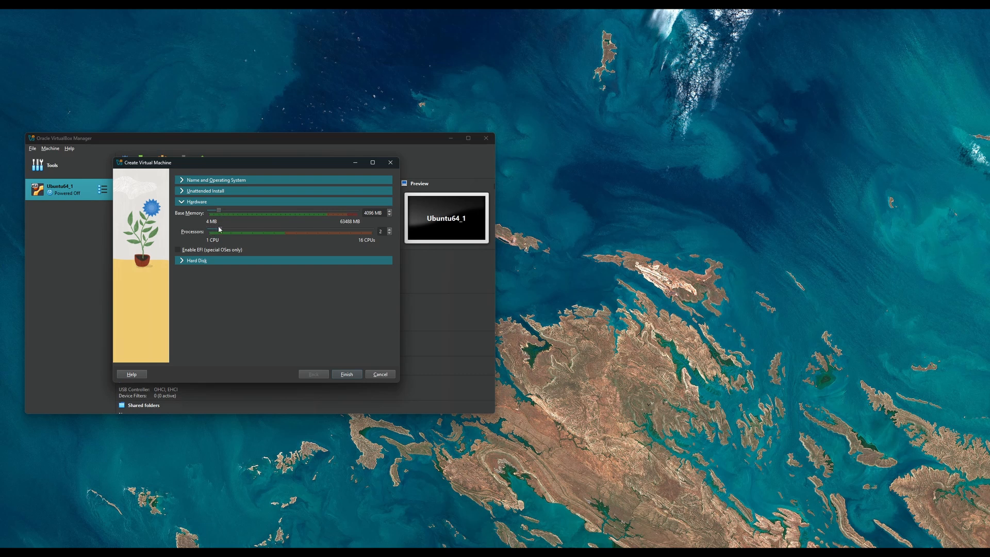
{"action": "left_click", "coordinate": [177, 249]}
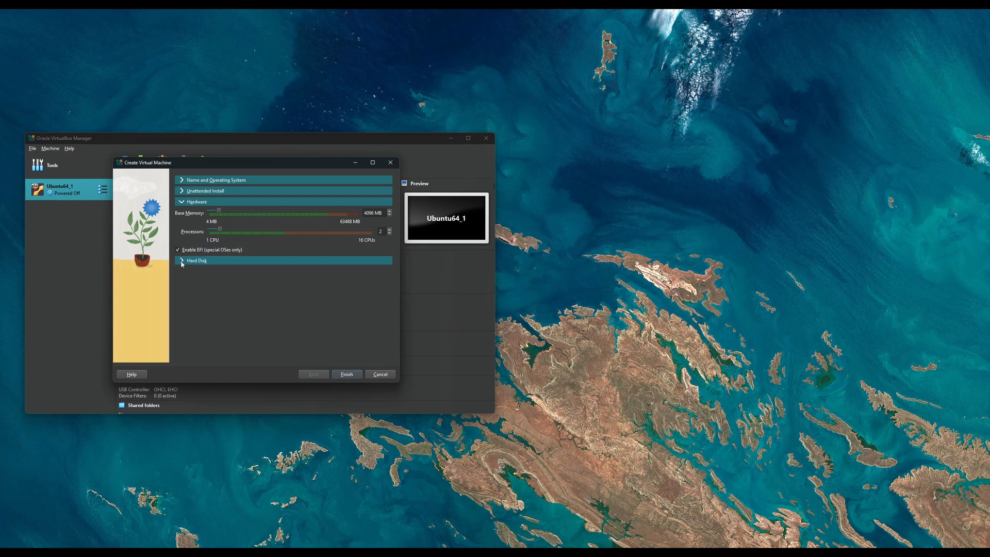
Attach the existing haos_ova-15.2.vdi as the hard disk and finish creating the machine.
{"action": "left_click", "coordinate": [196, 260]}
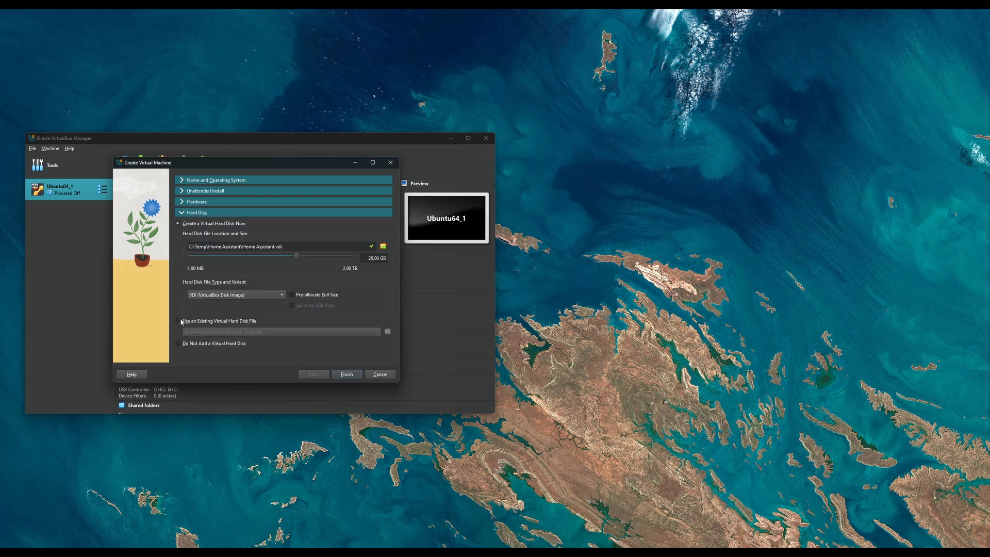
{"action": "left_click", "coordinate": [178, 320]}
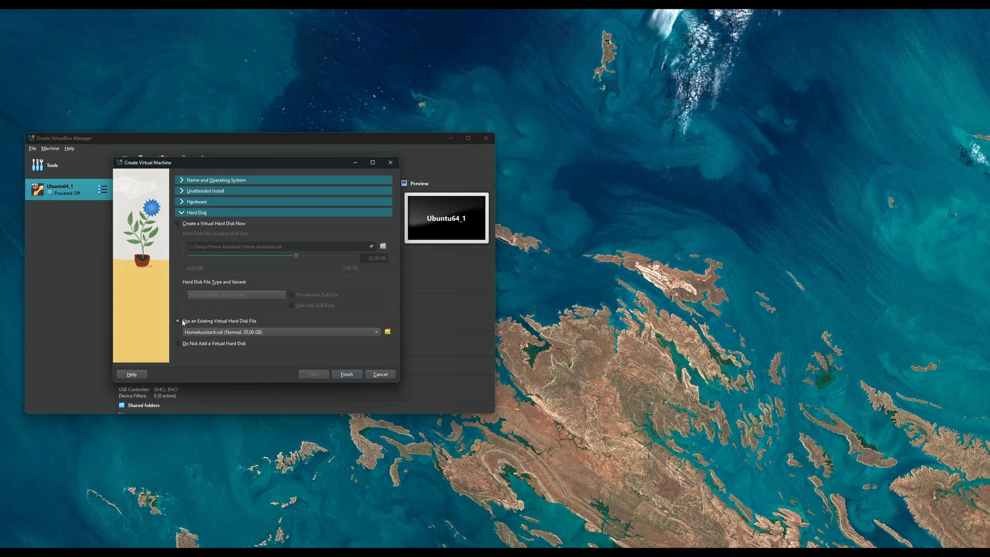
{"action": "left_click", "coordinate": [387, 332]}
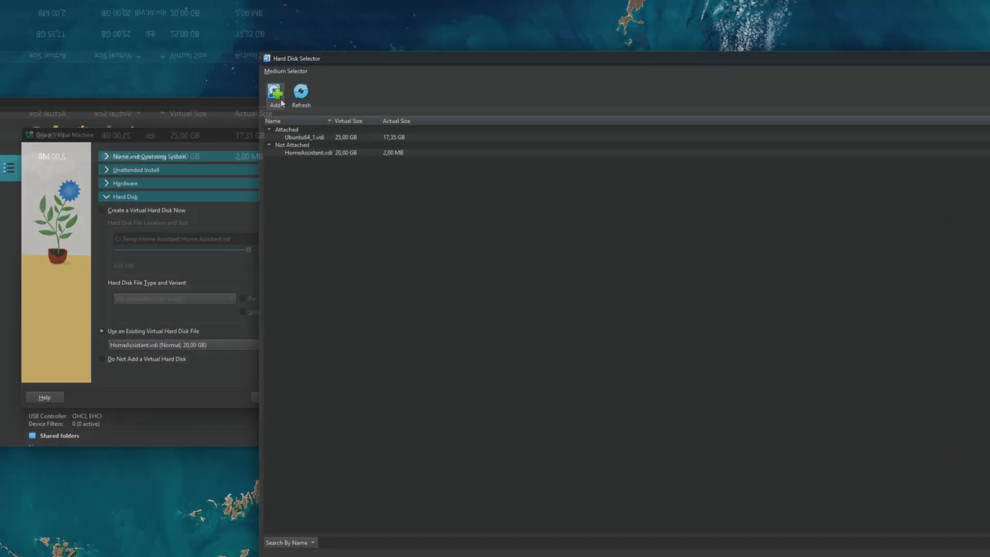
{"action": "left_click", "coordinate": [275, 93]}
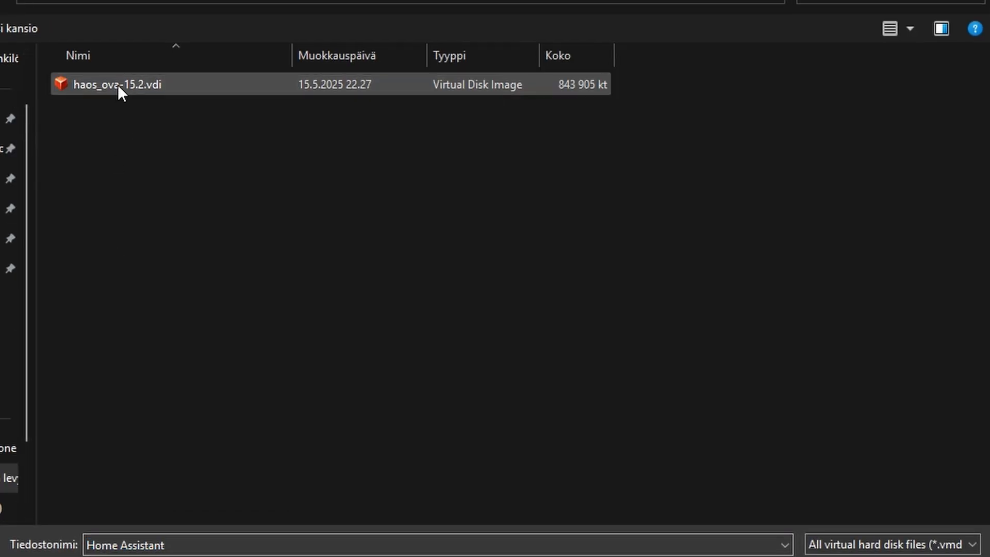
{"action": "left_click", "coordinate": [117, 84]}
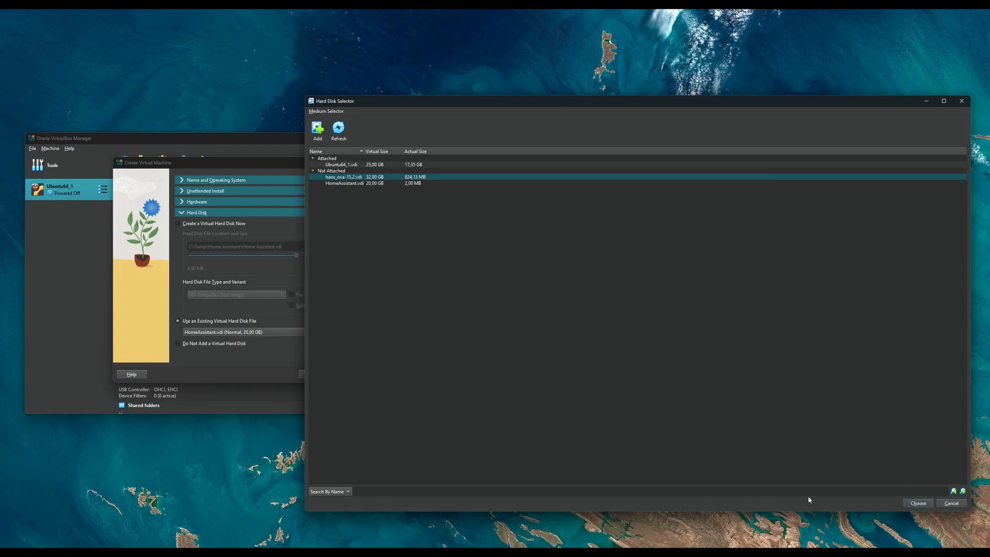
{"action": "left_click", "coordinate": [917, 503]}
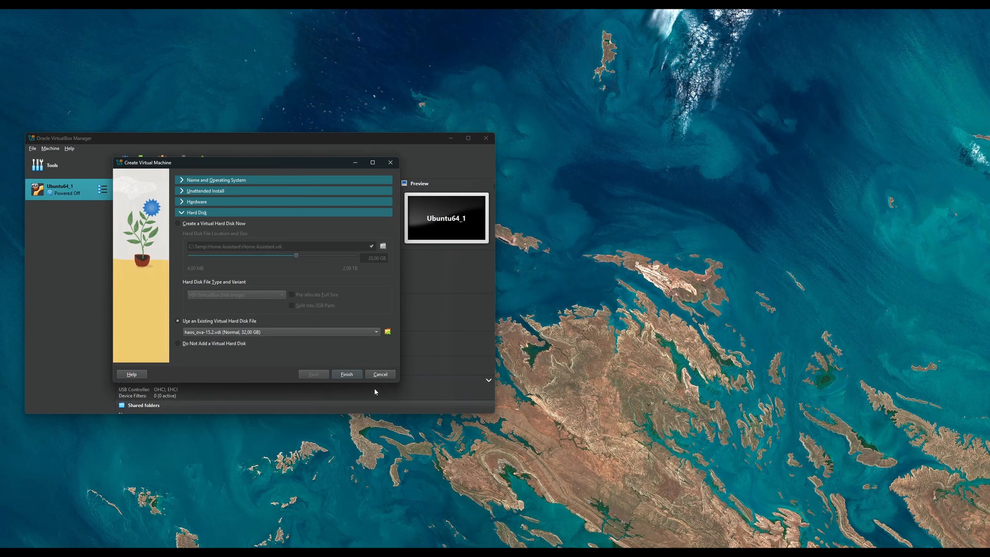
{"action": "left_click", "coordinate": [346, 374]}
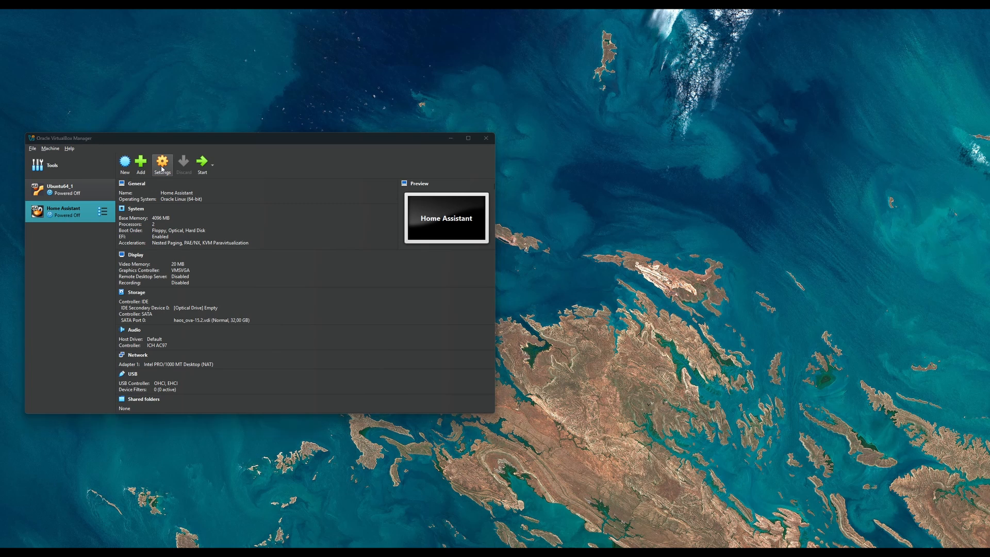
Set the Home Assistant VM's network to Bridged Adapter and boot the machine.
{"action": "left_click", "coordinate": [161, 163]}
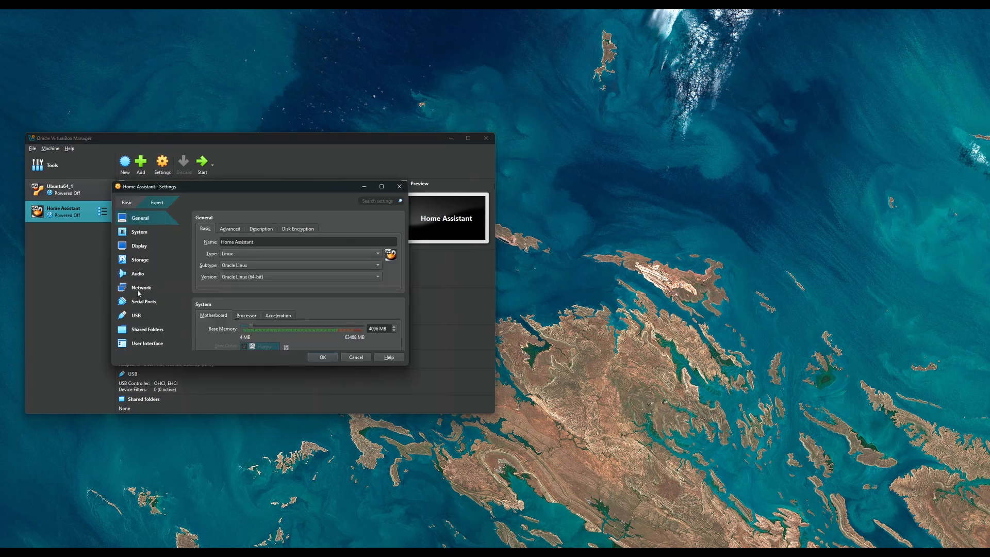
{"action": "left_click", "coordinate": [141, 288]}
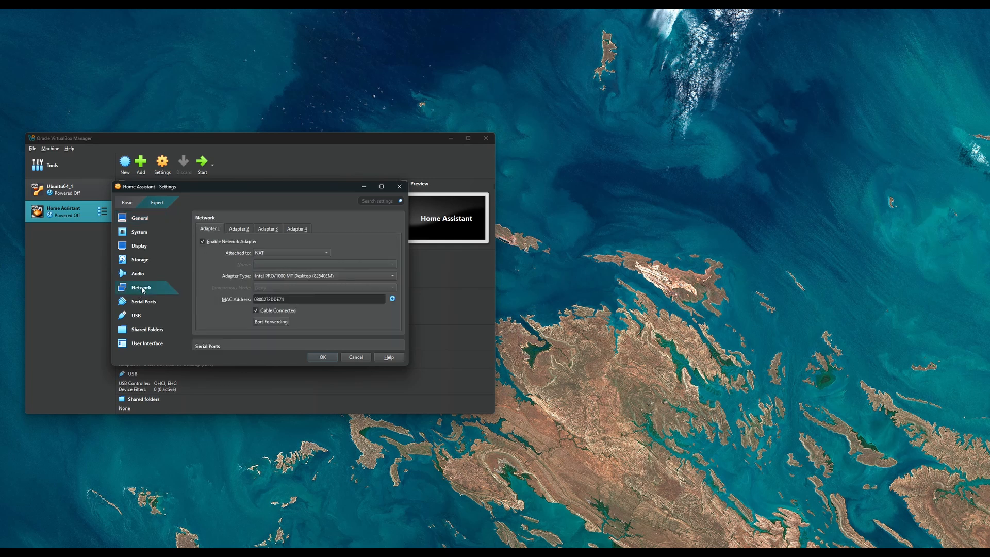
{"action": "left_click", "coordinate": [291, 253]}
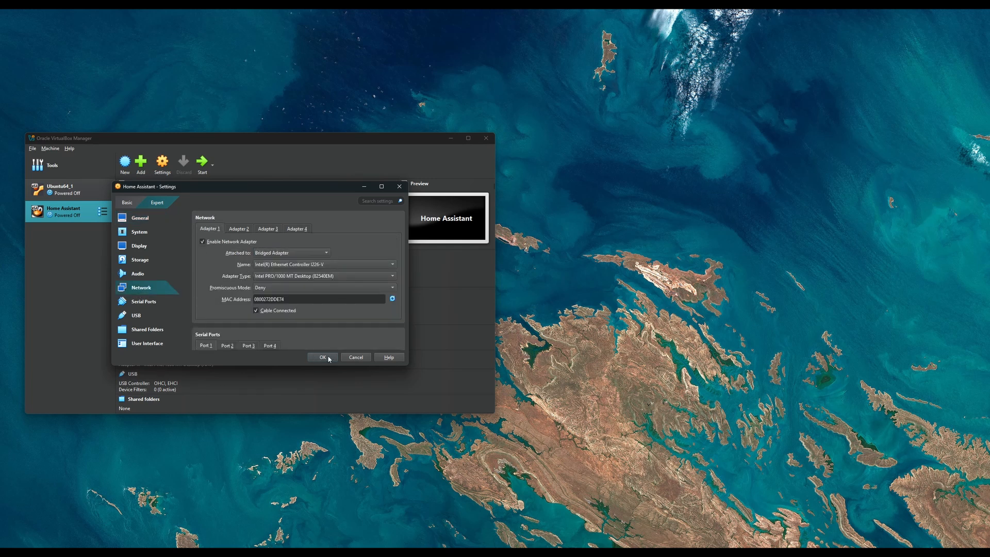
{"action": "left_click", "coordinate": [323, 357]}
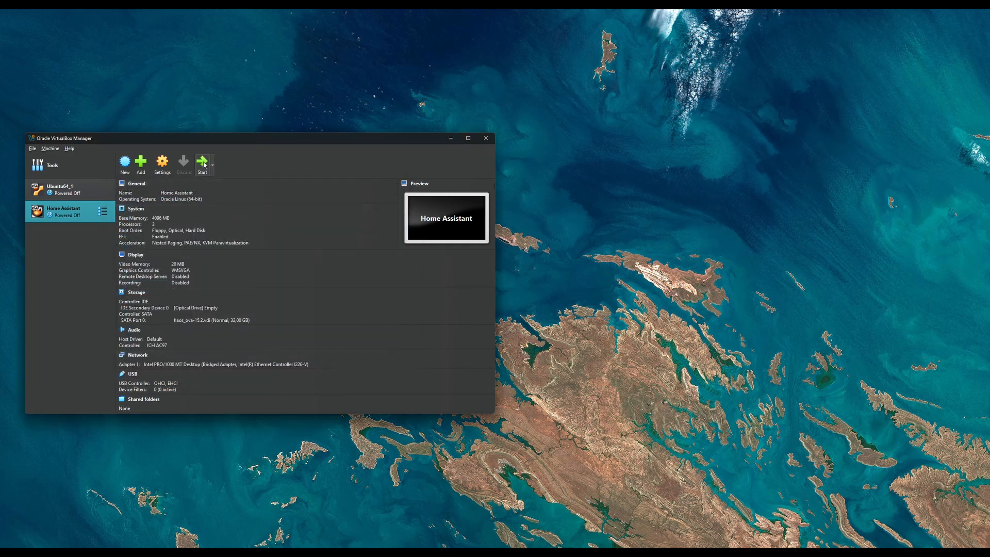
{"action": "left_click", "coordinate": [202, 162]}
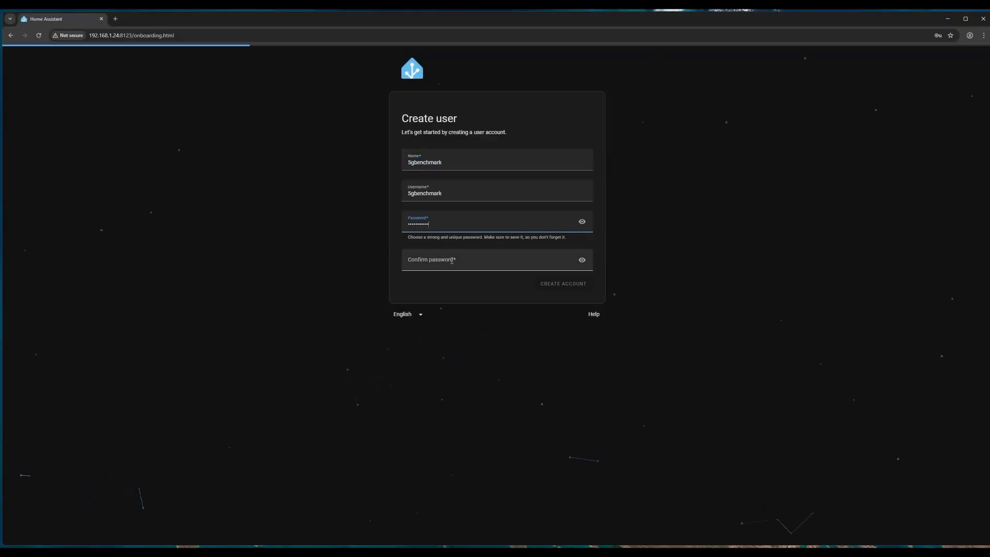
Create the user account and accept the default home location and country.
{"action": "left_click", "coordinate": [561, 283]}
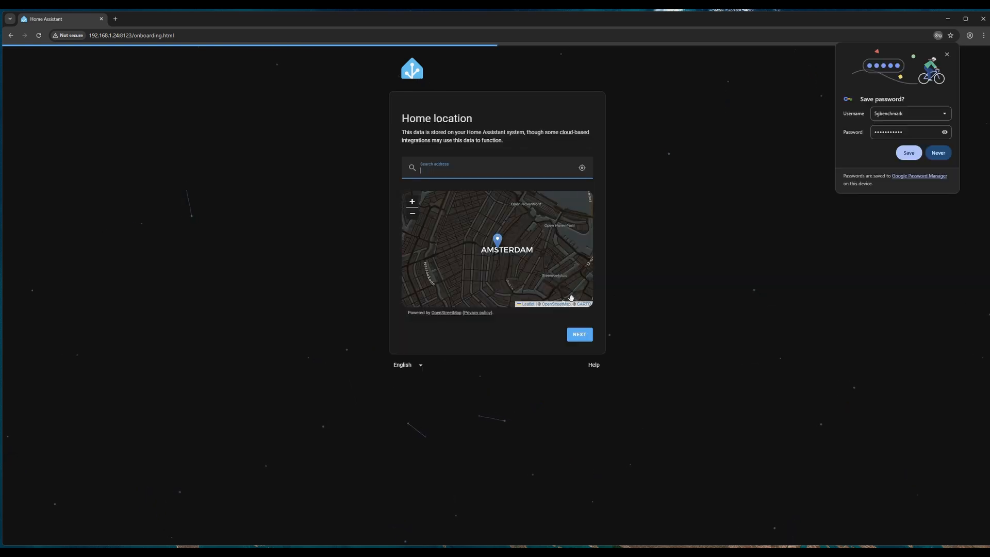
{"action": "left_click", "coordinate": [578, 334]}
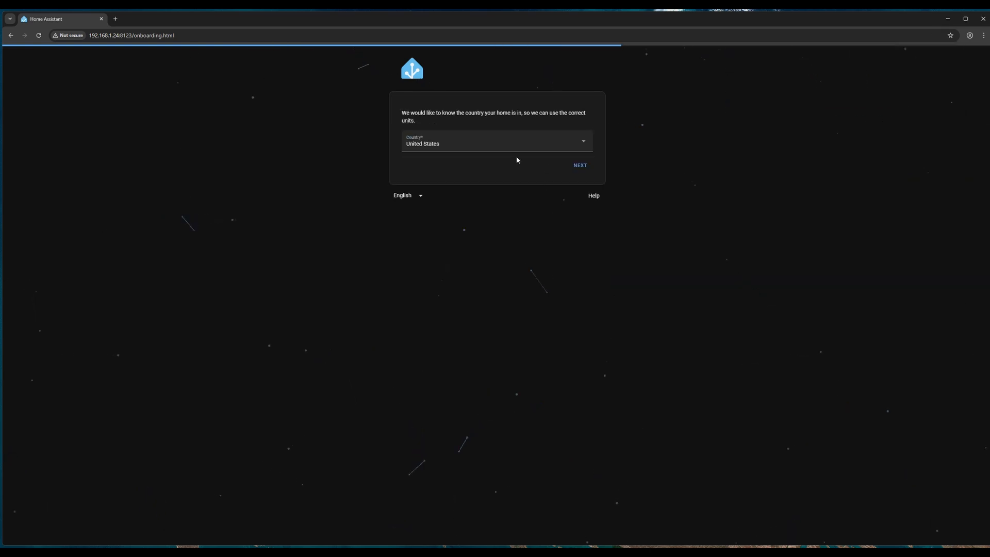
{"action": "left_click", "coordinate": [578, 165]}
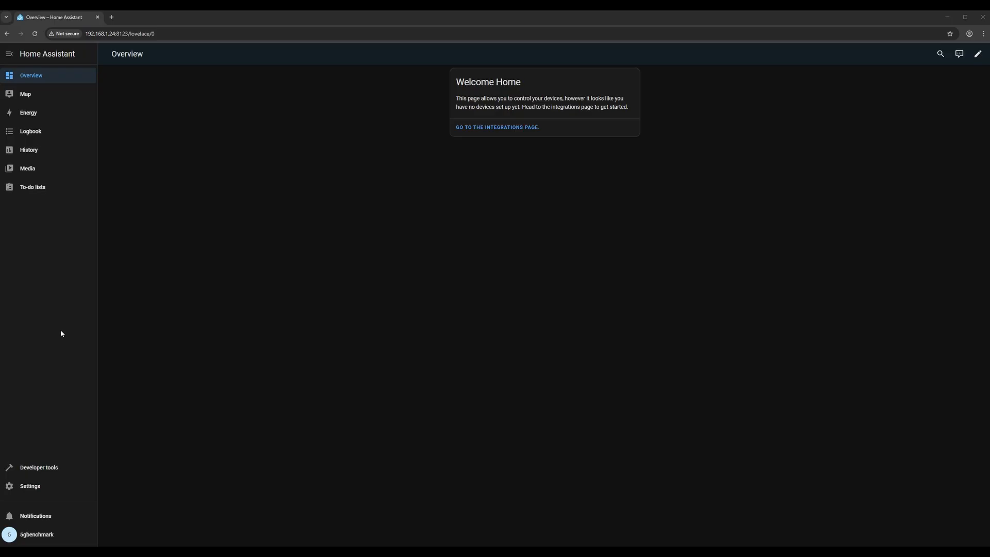
Add the Huawei LTE integration as user admin, skip area assignment, and browse its sensors.
{"action": "left_click", "coordinate": [498, 127]}
{"action": "type", "text": "huaw"}
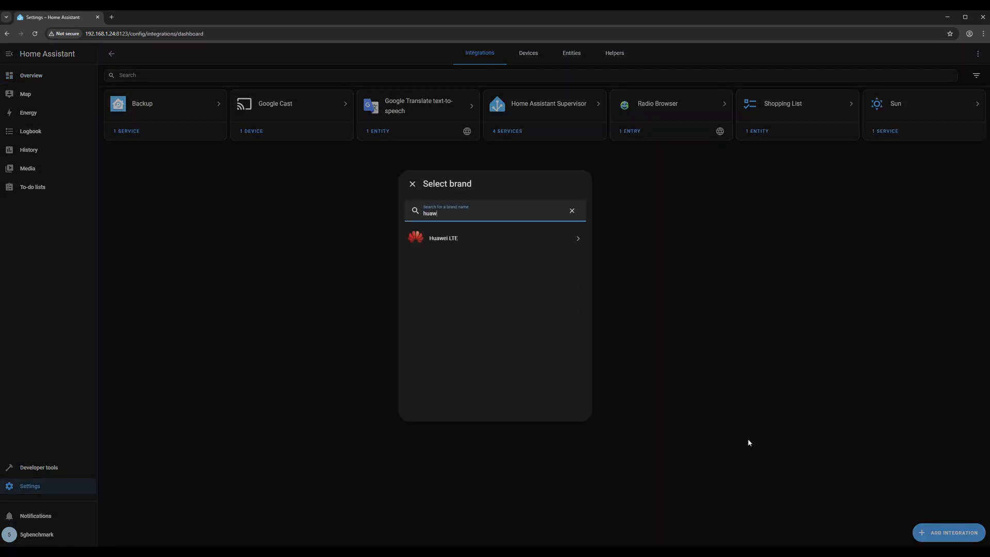
{"action": "left_click", "coordinate": [442, 239]}
{"action": "type", "text": "ad"}
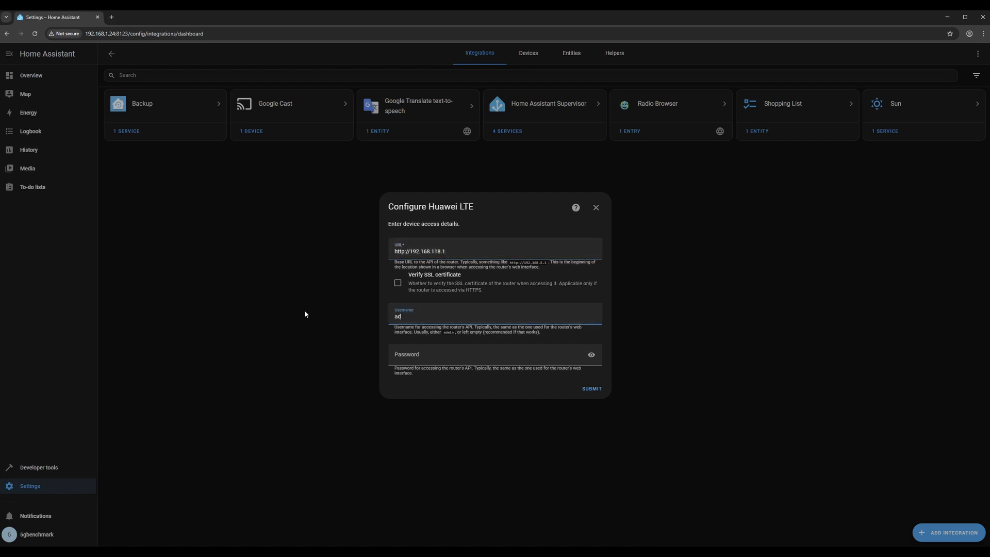
{"action": "type", "text": "min"}
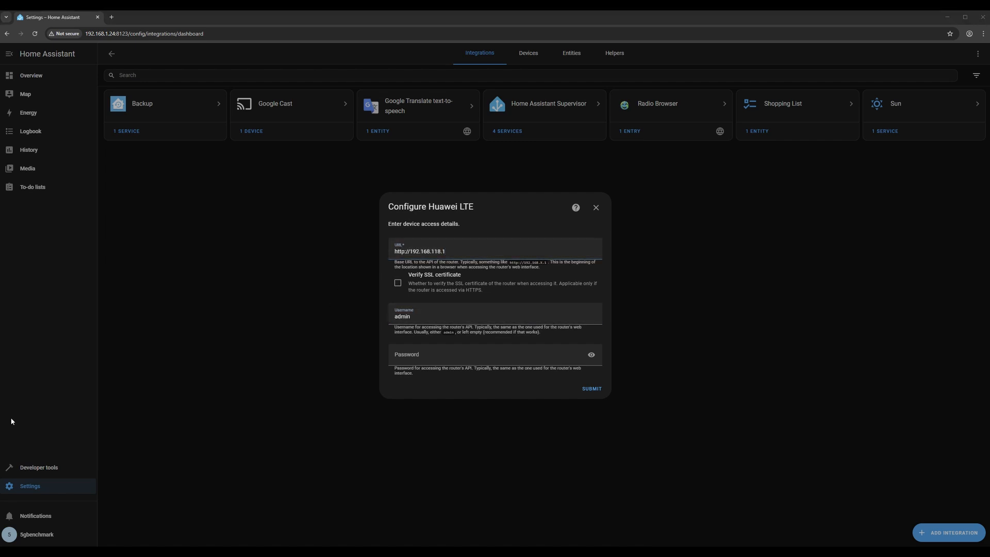
{"action": "left_click", "coordinate": [591, 390]}
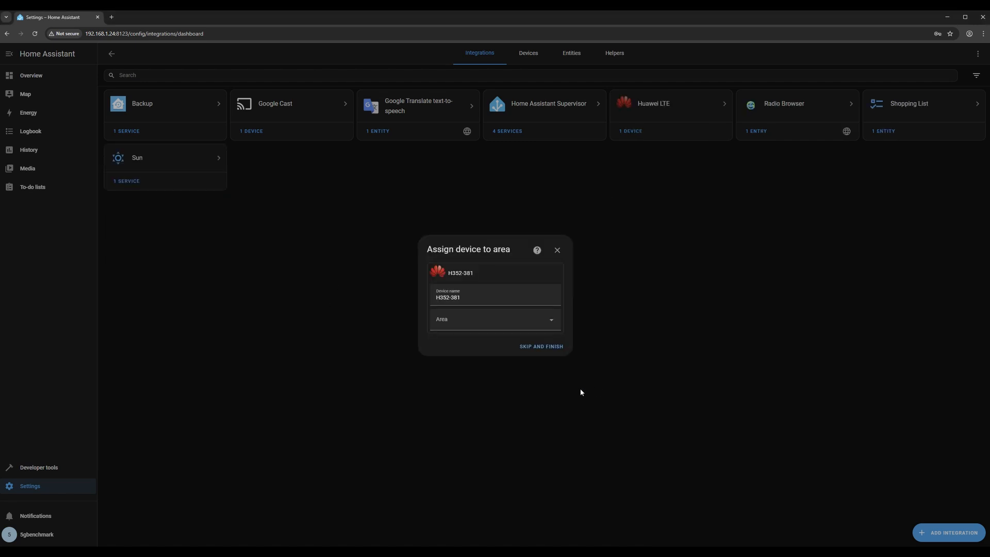
{"action": "left_click", "coordinate": [540, 346]}
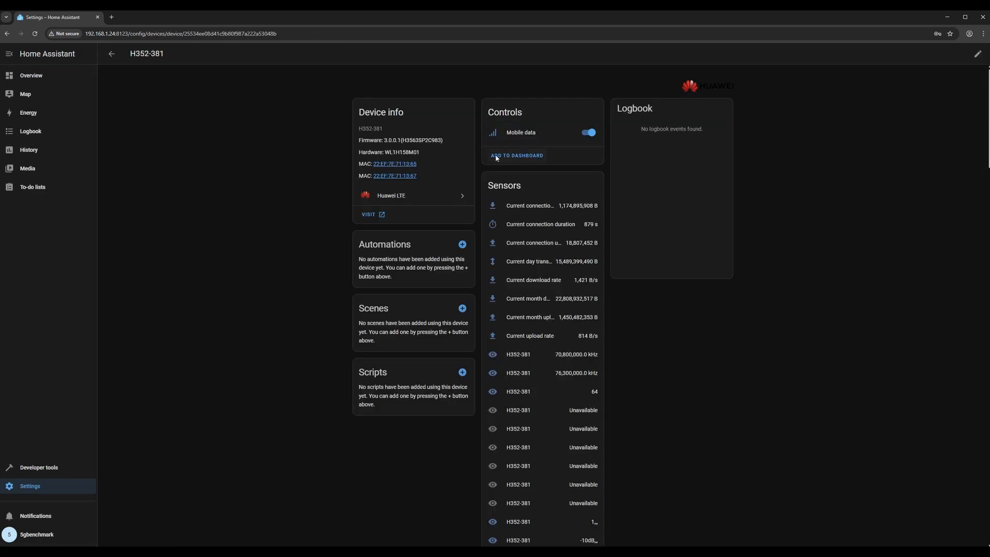
{"action": "scroll", "scroll_direction": "down", "scroll_amount": 3}
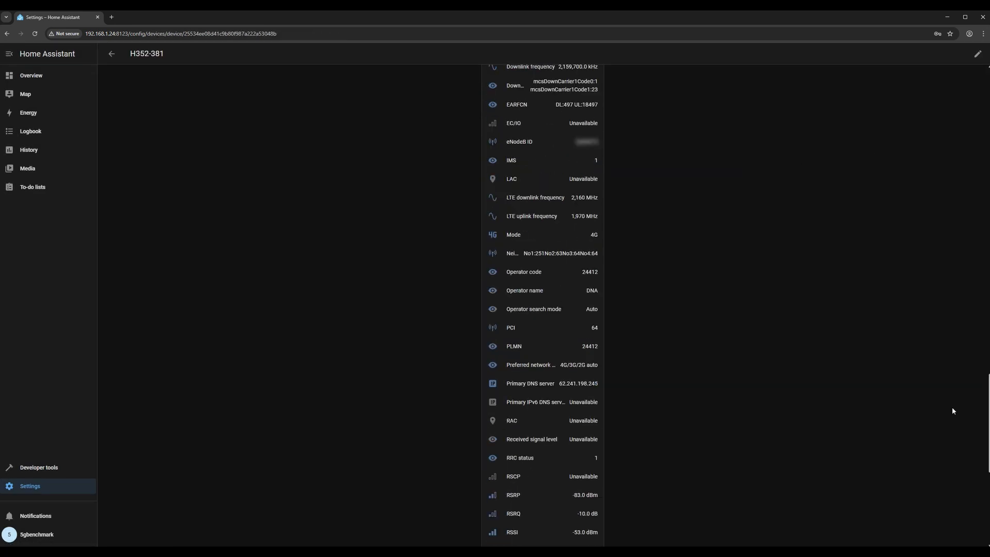
In History, chart the RSRP, RSRQ, SINR, 5G RSRP and 5G RSRQ entities.
{"action": "left_click", "coordinate": [28, 150]}
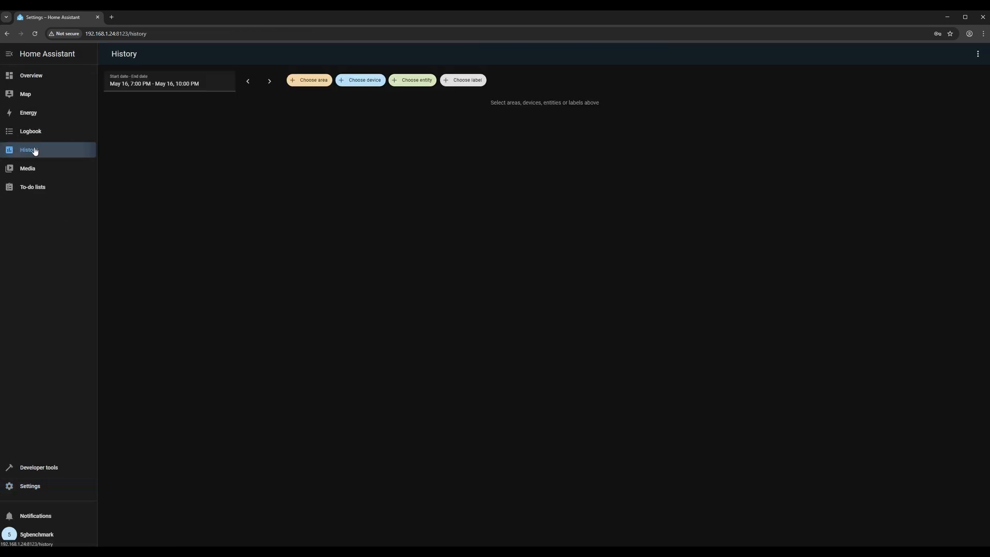
{"action": "type", "text": "rsr"}
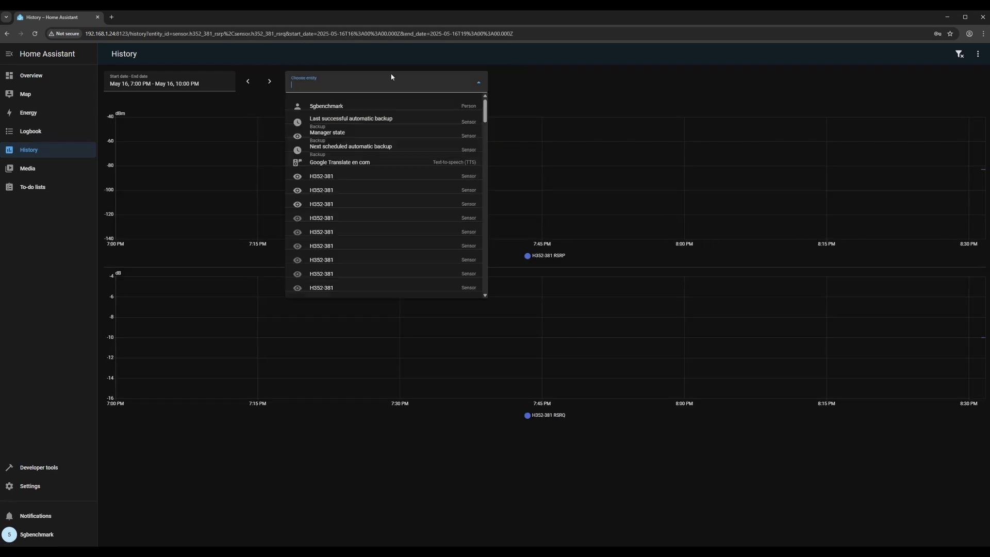
{"action": "type", "text": "si"}
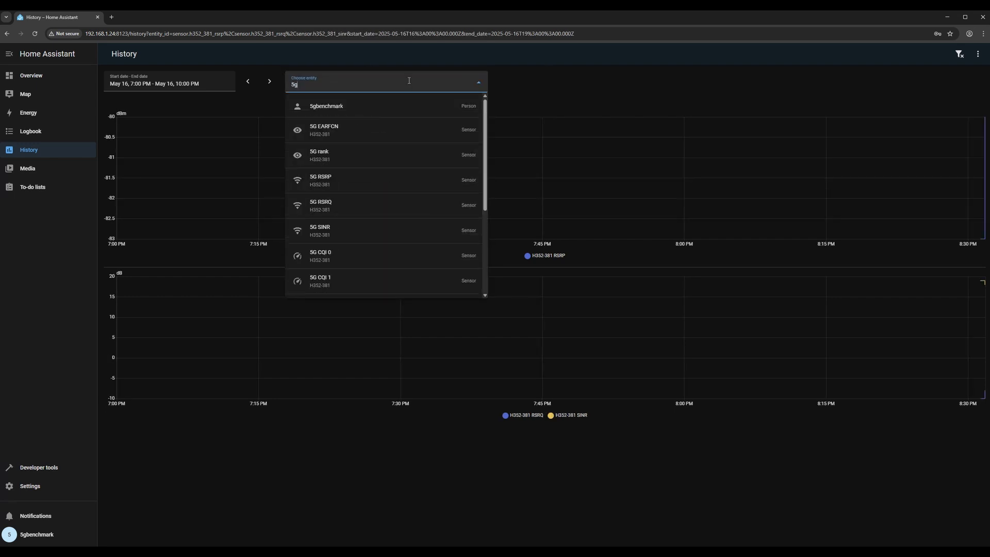
{"action": "left_click", "coordinate": [321, 180]}
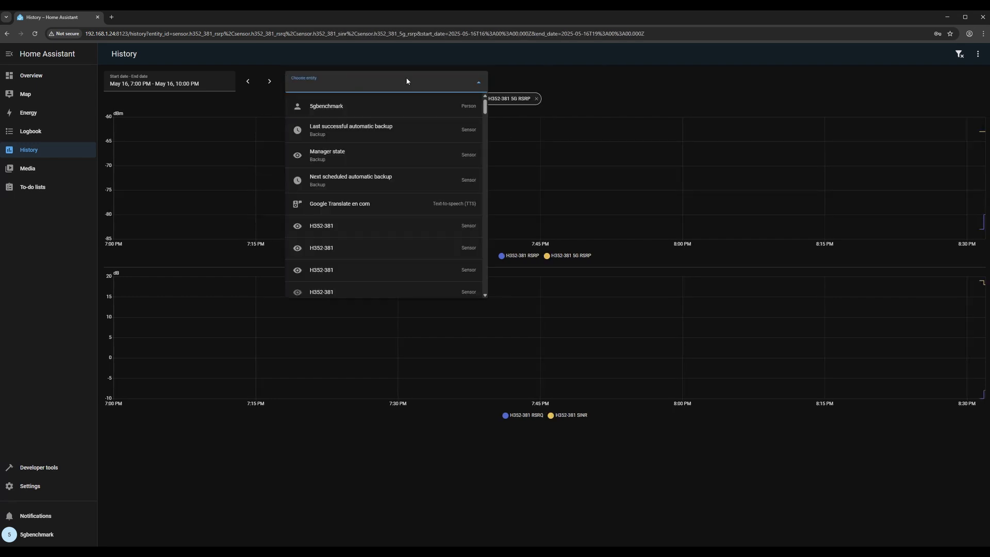
{"action": "type", "text": "5g"}
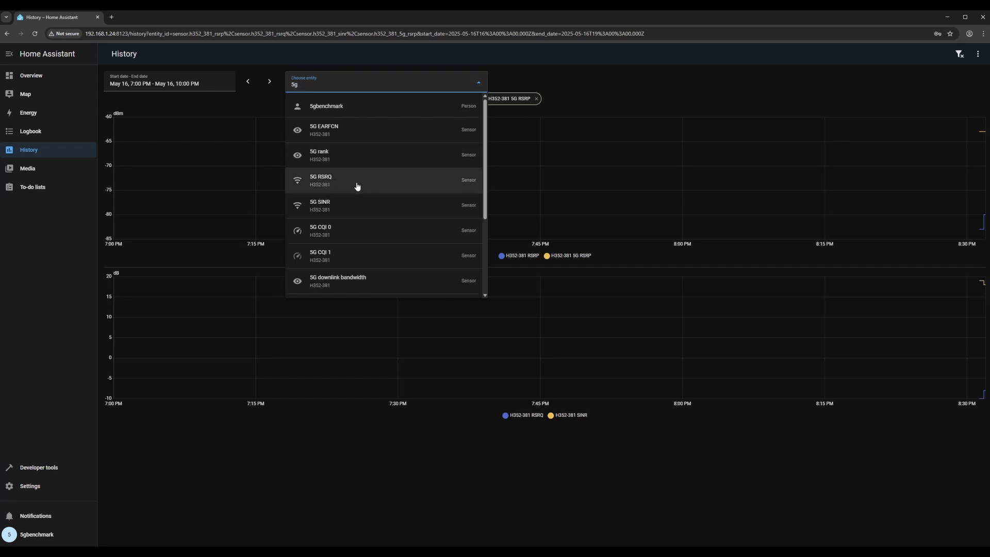
{"action": "left_click", "coordinate": [320, 205]}
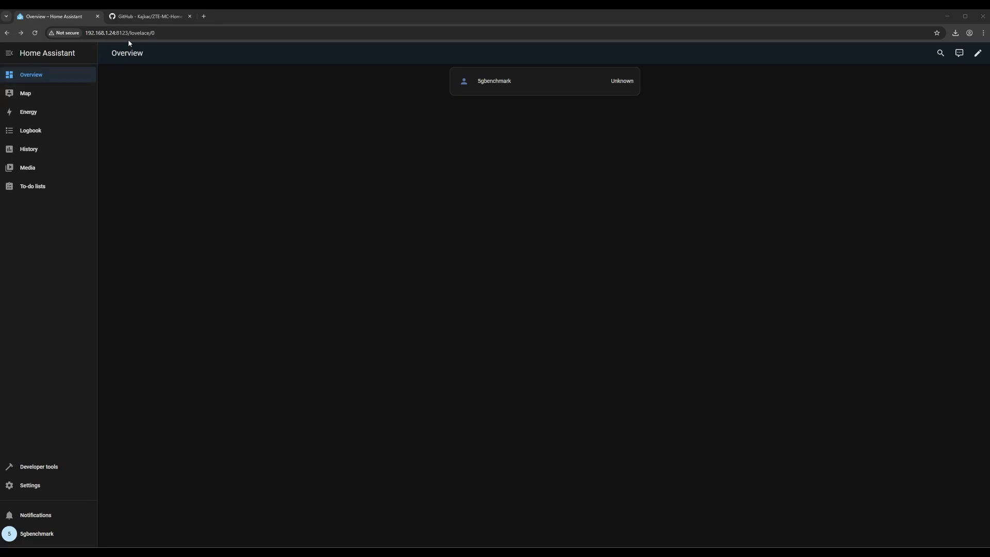
Download the zte_router.zip release from the ZTE-MC-Home-assistant README's Manual Installation section.
{"action": "left_click", "coordinate": [148, 16]}
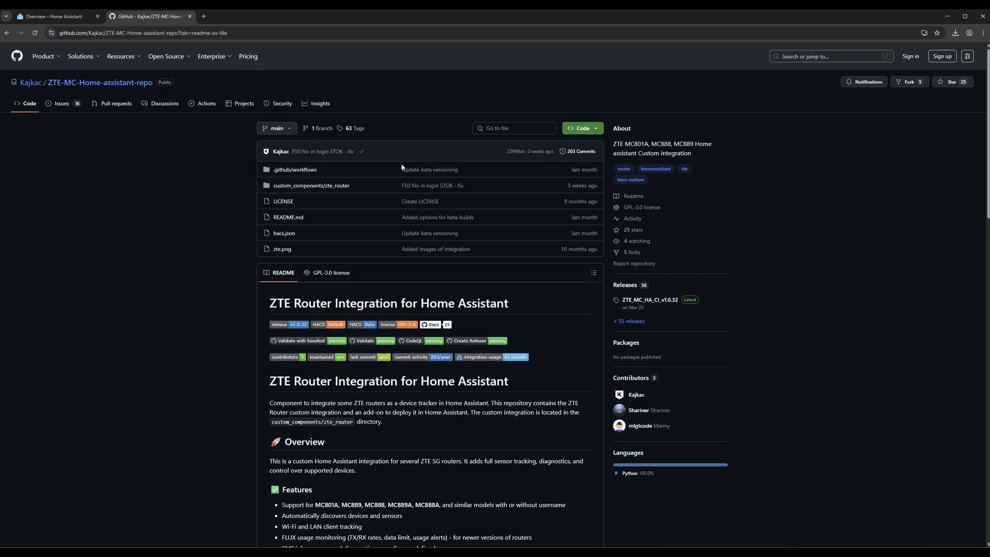
{"action": "scroll", "scroll_direction": "down", "scroll_amount": 3}
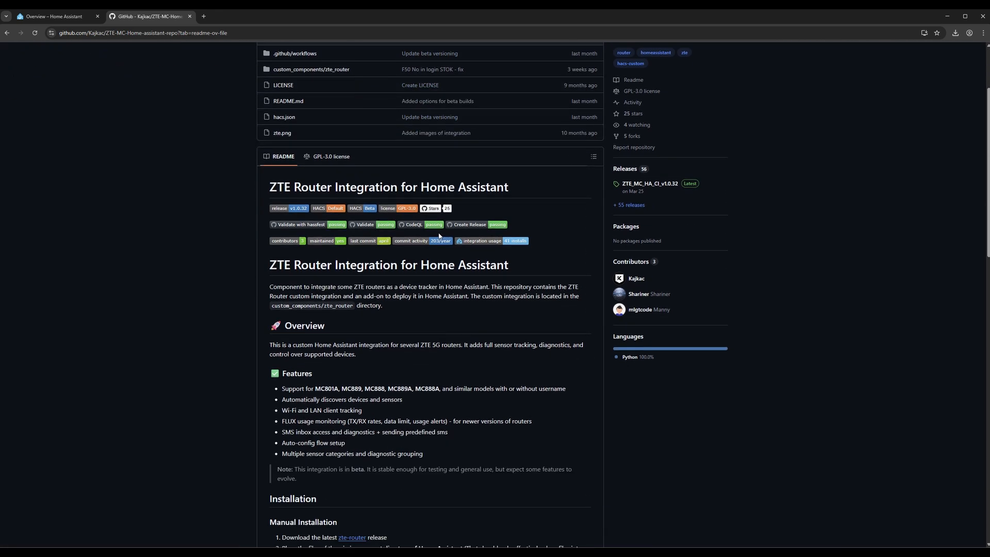
{"action": "scroll", "scroll_direction": "down", "scroll_amount": 3}
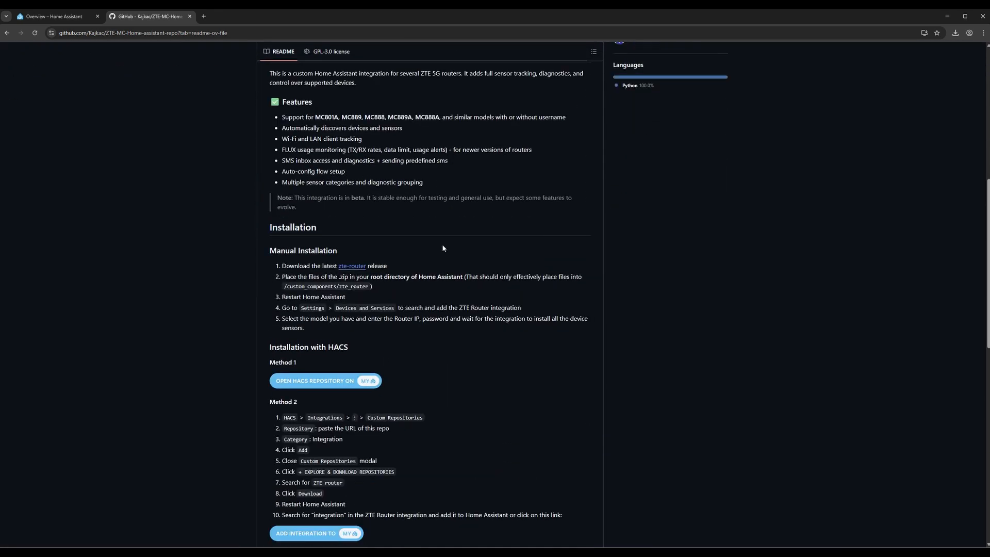
{"action": "scroll", "scroll_direction": "down", "scroll_amount": 3}
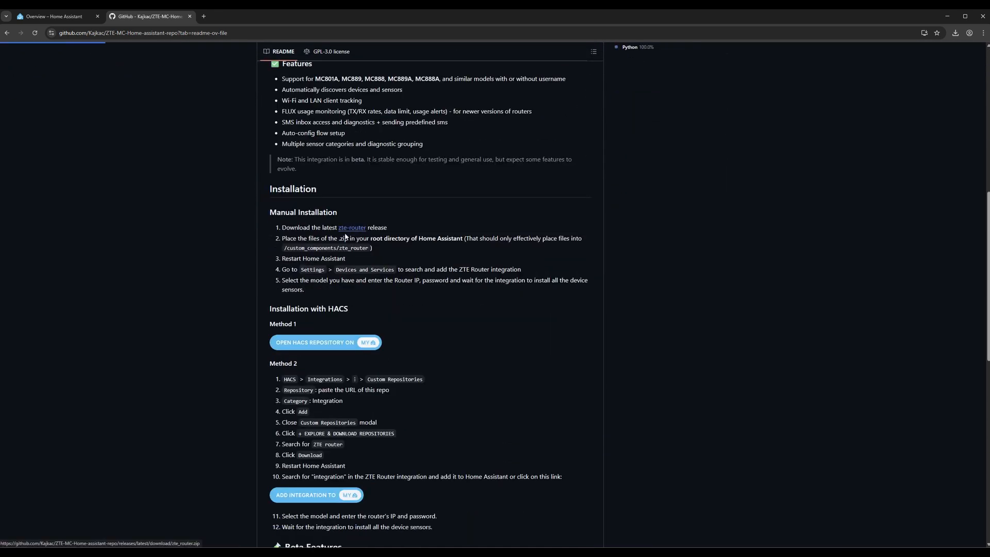
{"action": "left_click", "coordinate": [956, 33]}
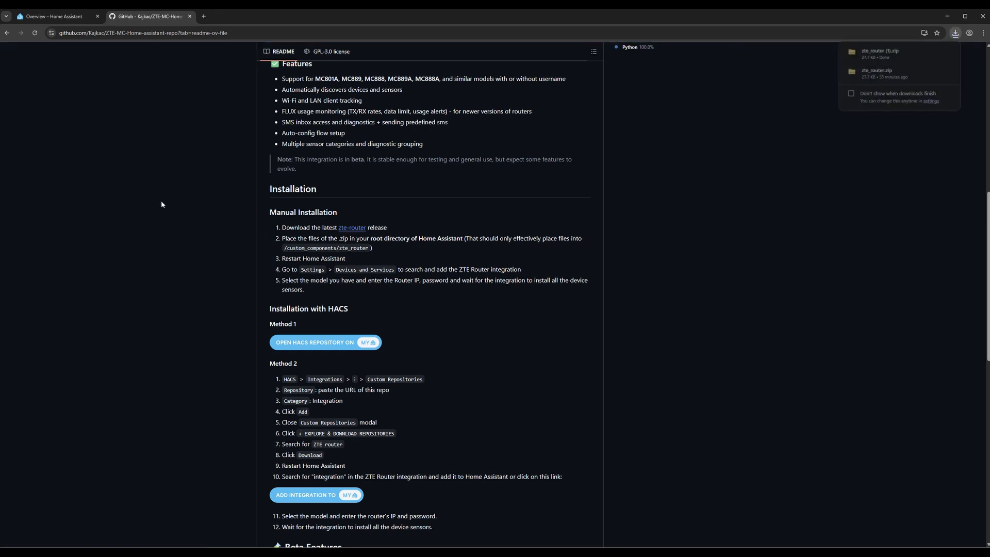
{"action": "left_click", "coordinate": [56, 16]}
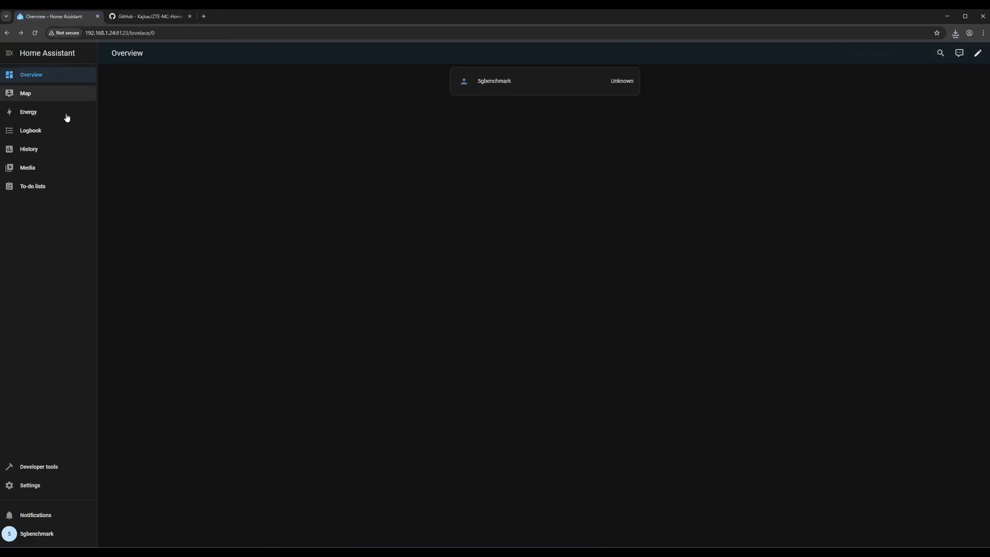
Install the File editor add-on, show it in the sidebar, and open it.
{"action": "left_click", "coordinate": [30, 485]}
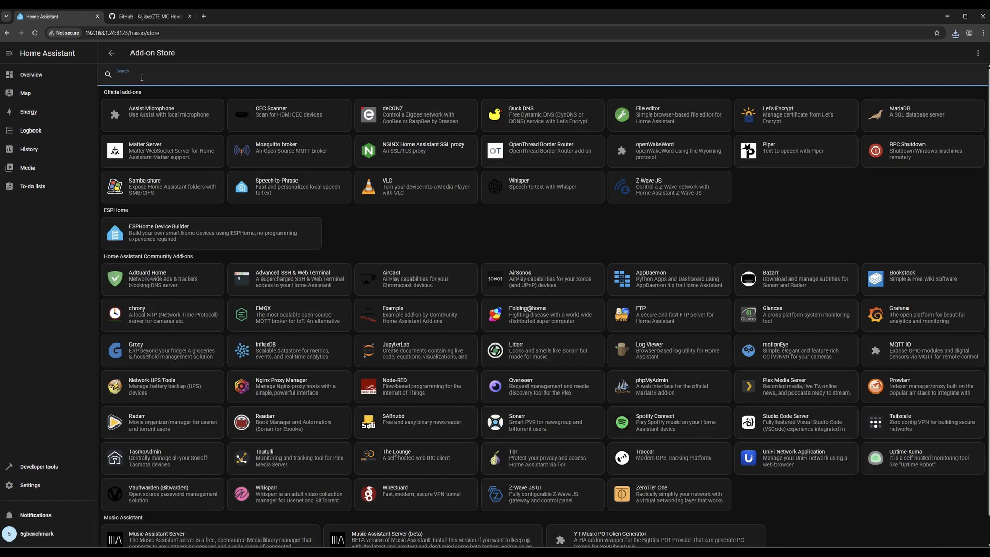
{"action": "left_click", "coordinate": [667, 115]}
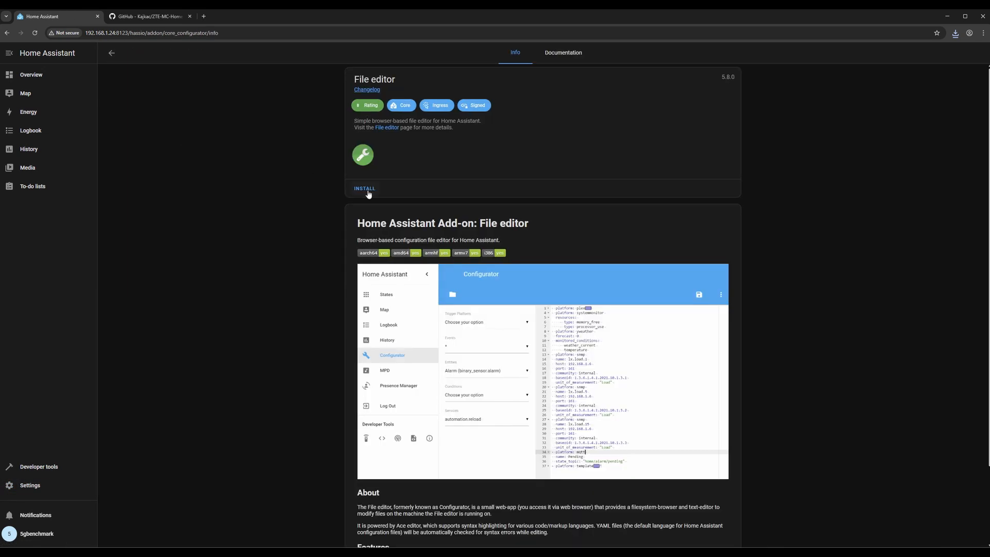
{"action": "left_click", "coordinate": [365, 188]}
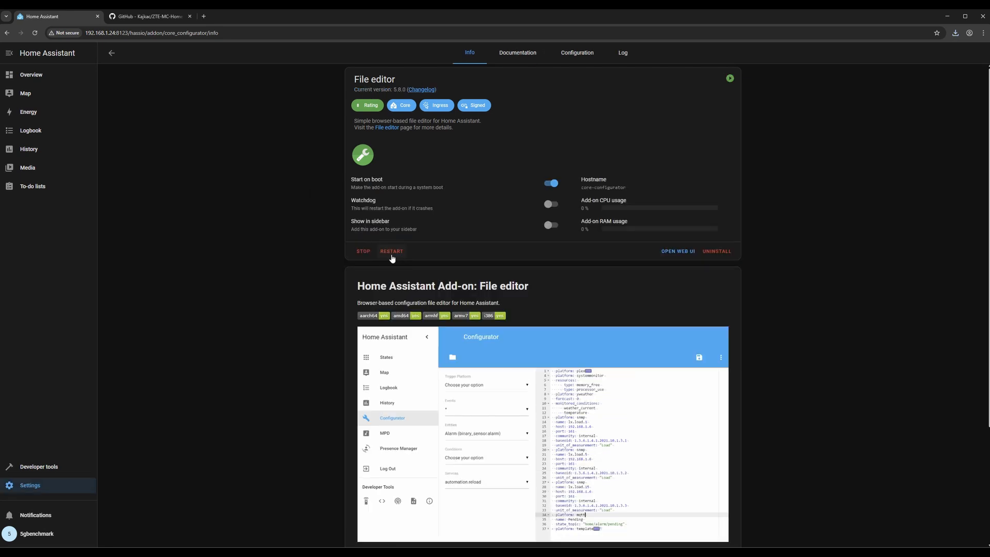
{"action": "left_click", "coordinate": [550, 224]}
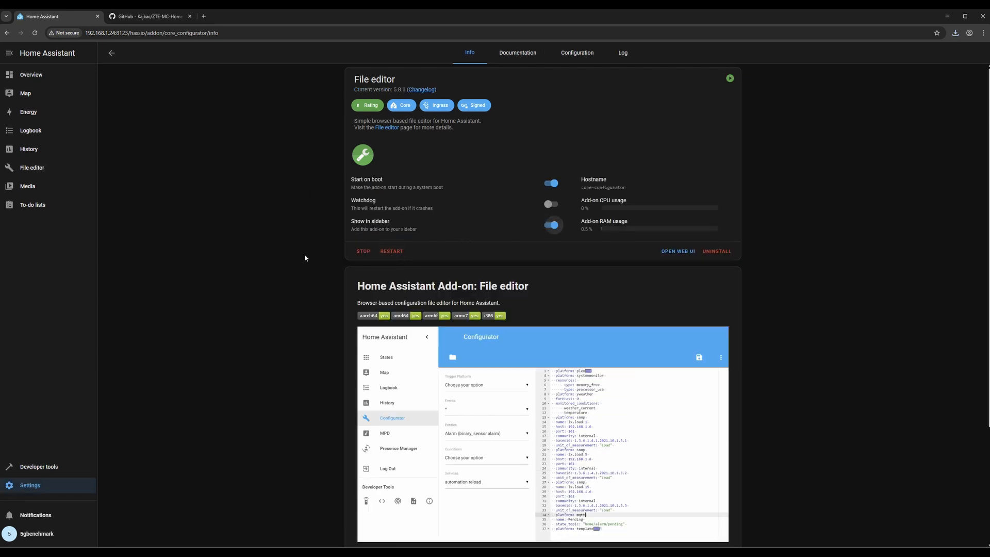
{"action": "left_click", "coordinate": [32, 167]}
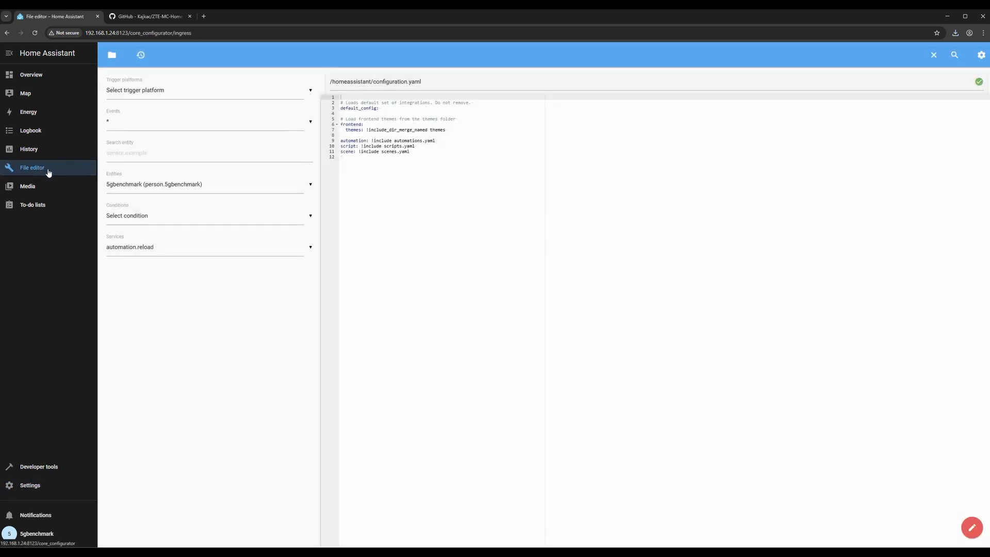
Upload zte_router.zip into the Home Assistant config folder via File editor.
{"action": "left_click", "coordinate": [179, 54]}
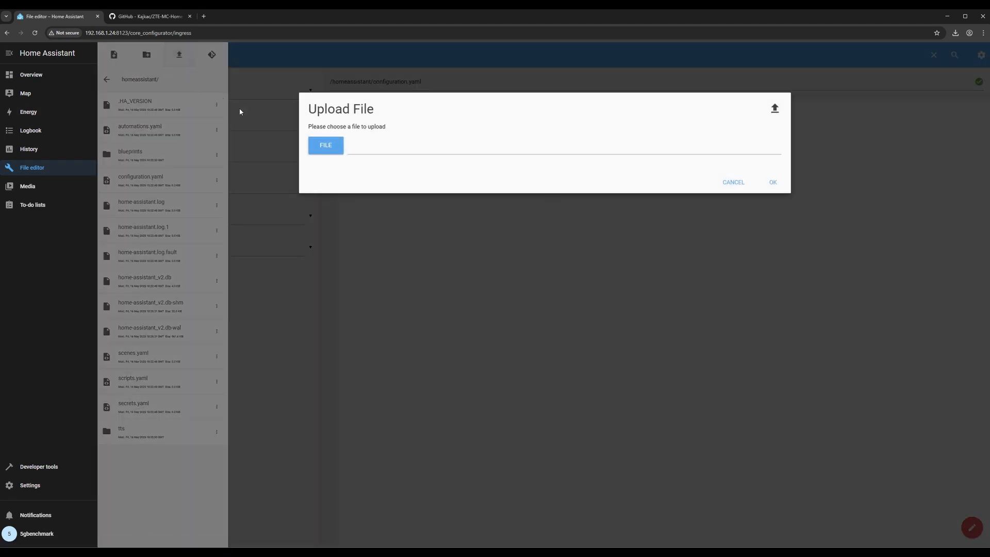
{"action": "left_click", "coordinate": [326, 145]}
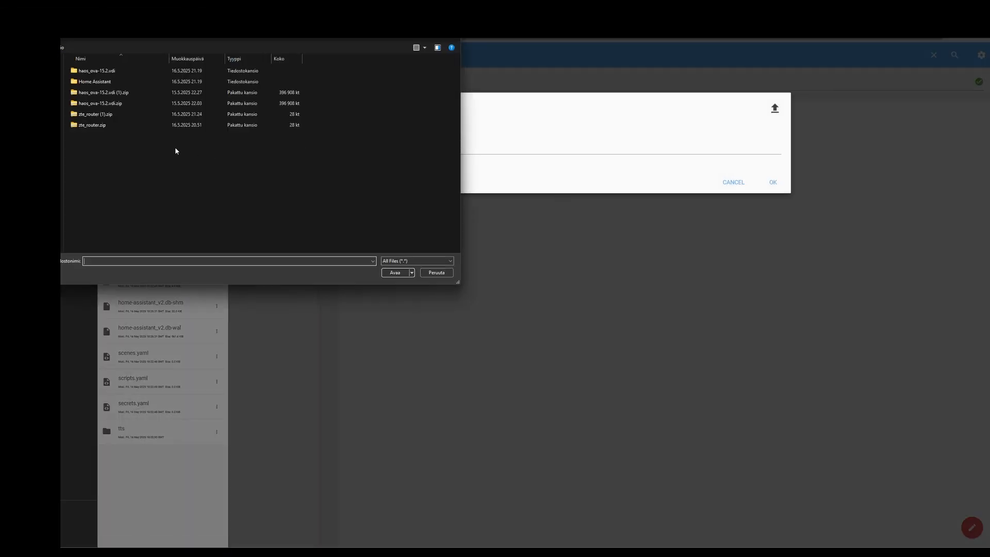
{"action": "left_click", "coordinate": [92, 124]}
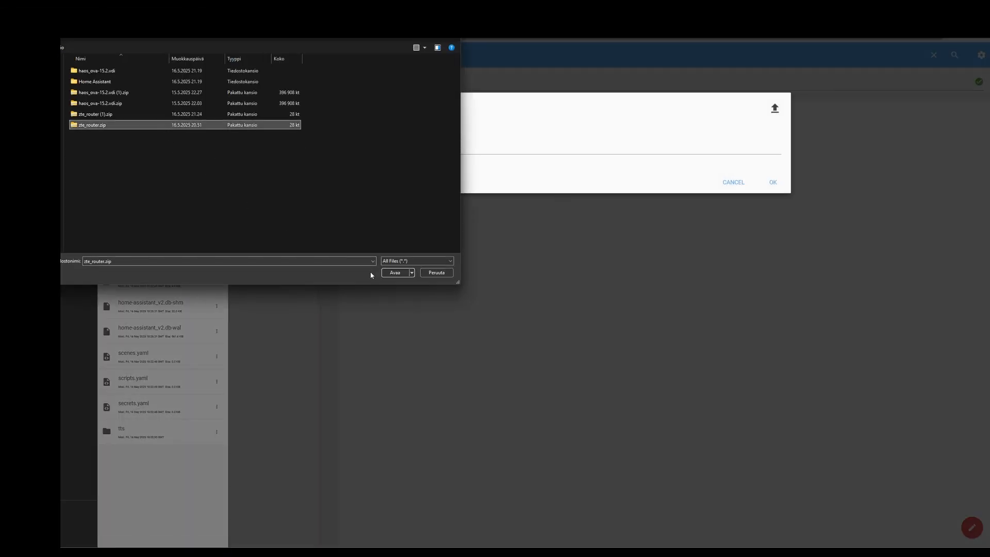
{"action": "left_click", "coordinate": [395, 272]}
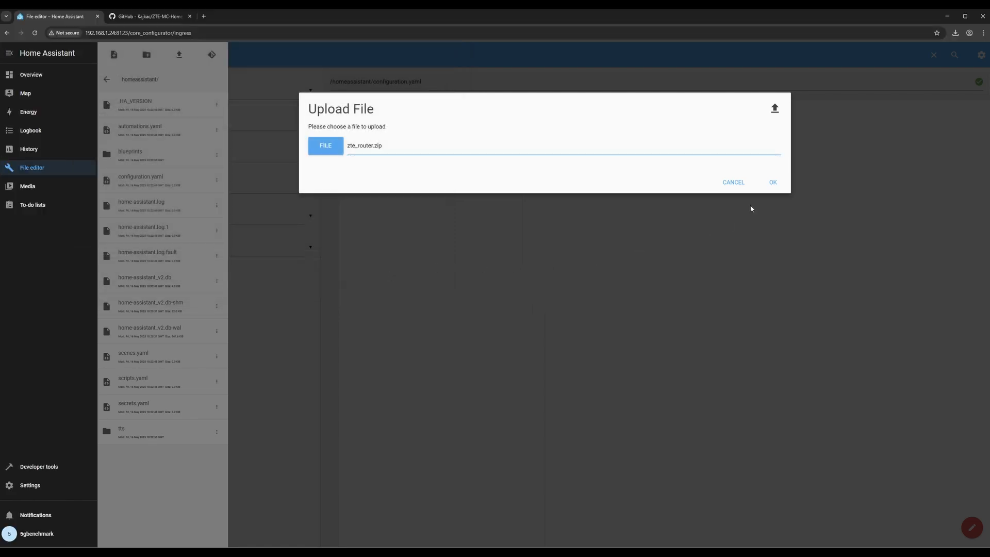
{"action": "left_click", "coordinate": [773, 182]}
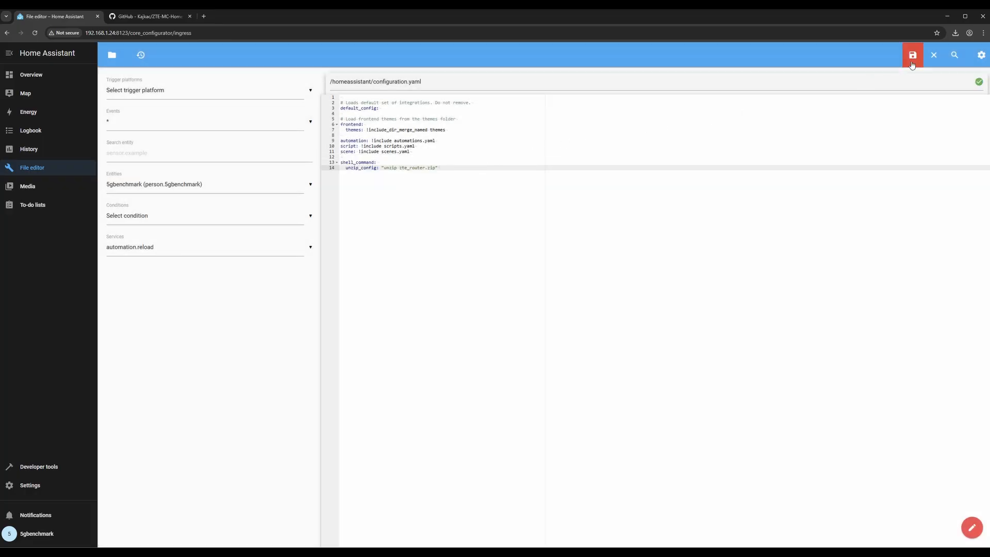
Save configuration.yaml and restart Home Assistant, then go to Developer tools.
{"action": "left_click", "coordinate": [912, 54]}
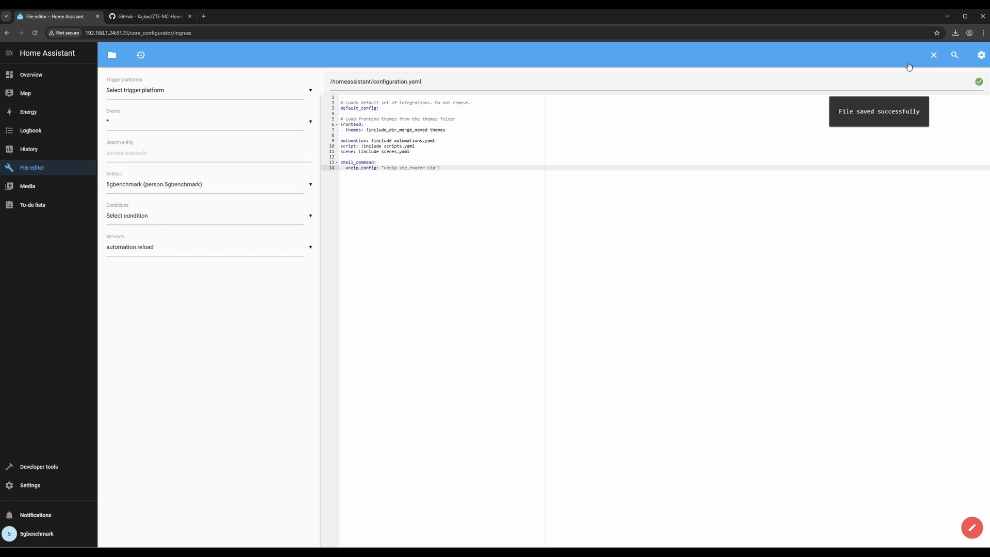
{"action": "left_click", "coordinate": [981, 54]}
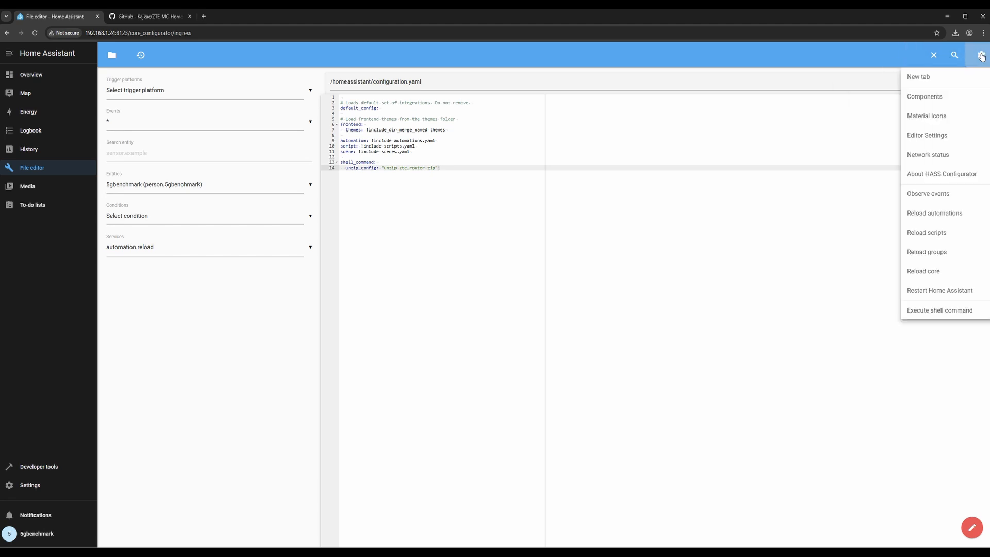
{"action": "left_click", "coordinate": [938, 290]}
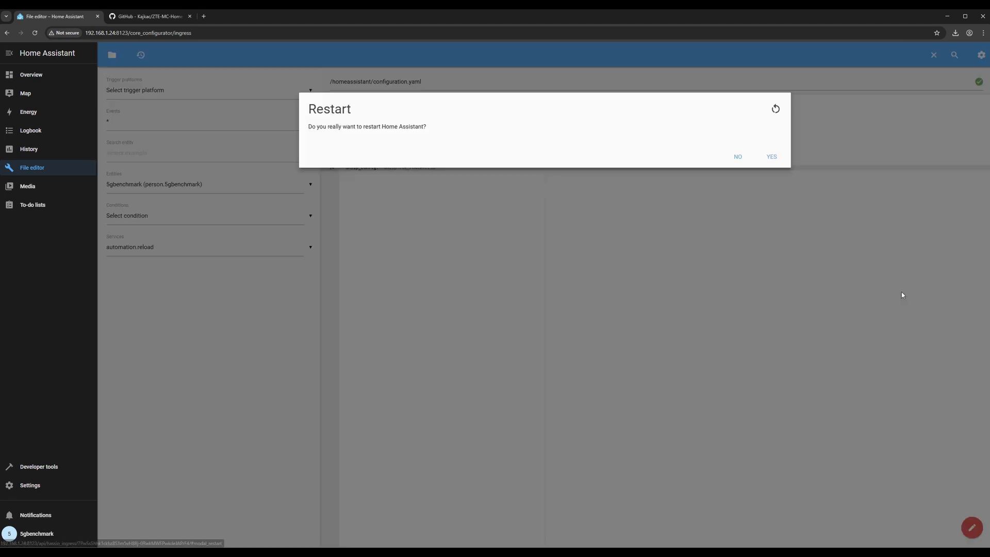
{"action": "left_click", "coordinate": [771, 157]}
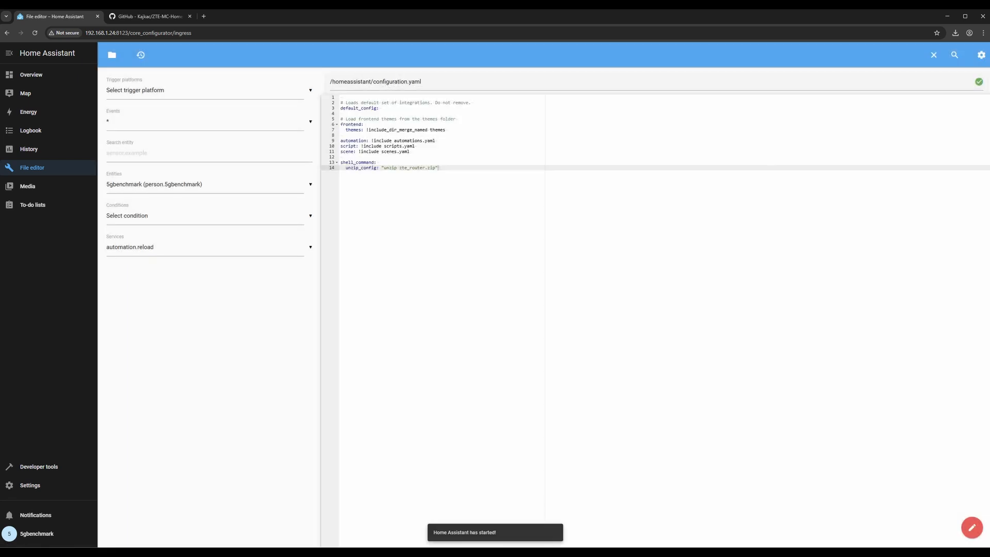
{"action": "left_click", "coordinate": [39, 467]}
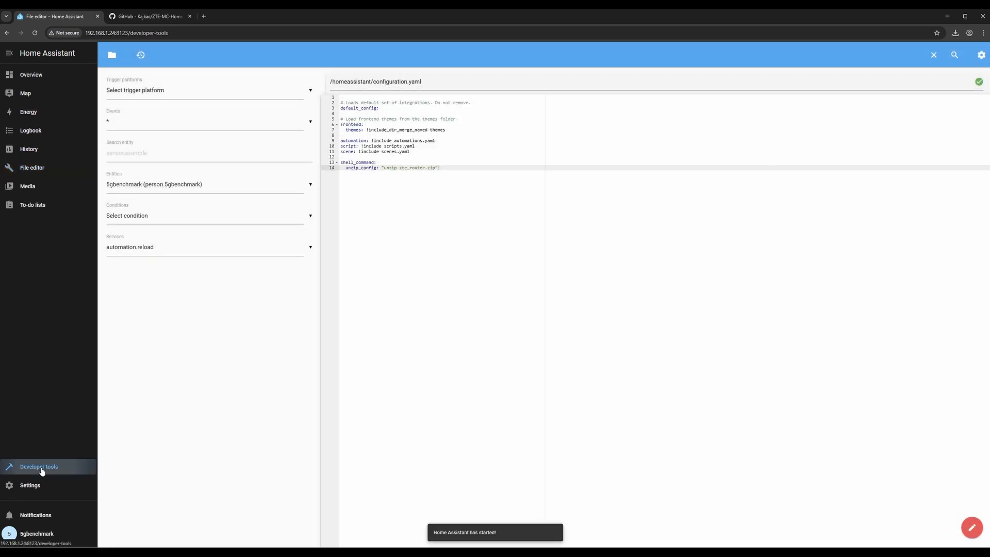
Run the unzip_config shell command to extract zte_router.zip into custom_components/zte_router.
{"action": "left_click", "coordinate": [39, 469]}
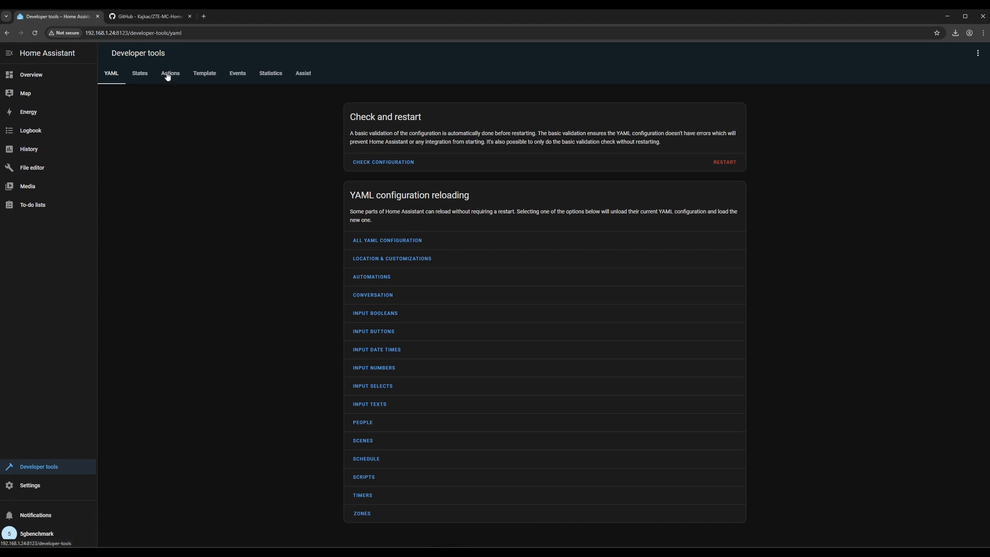
{"action": "left_click", "coordinate": [170, 73]}
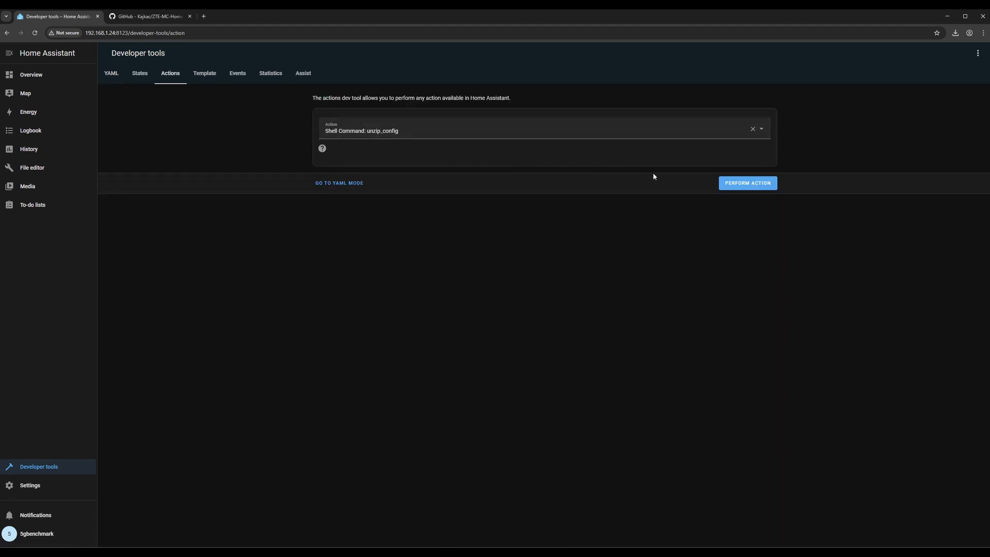
{"action": "left_click", "coordinate": [747, 183]}
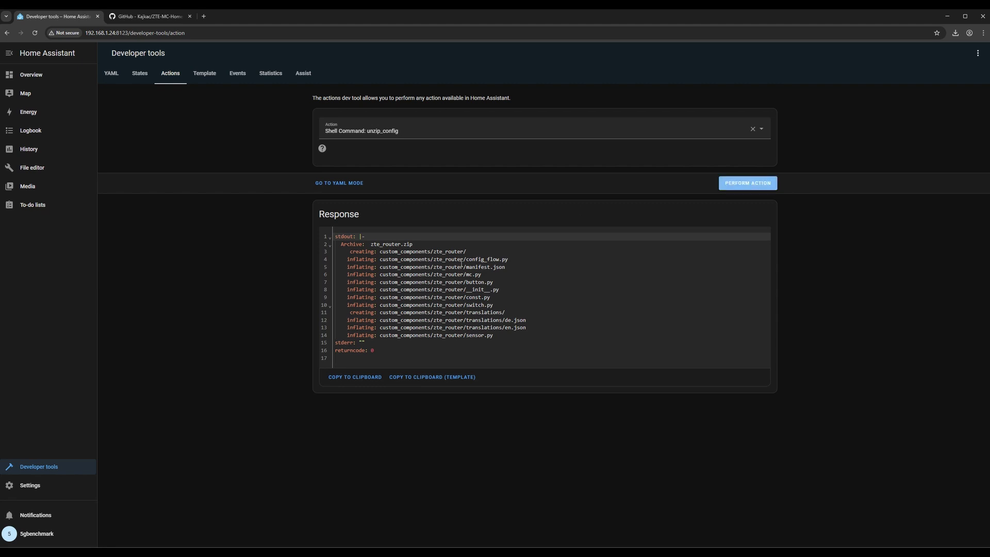
{"action": "left_click", "coordinate": [30, 485]}
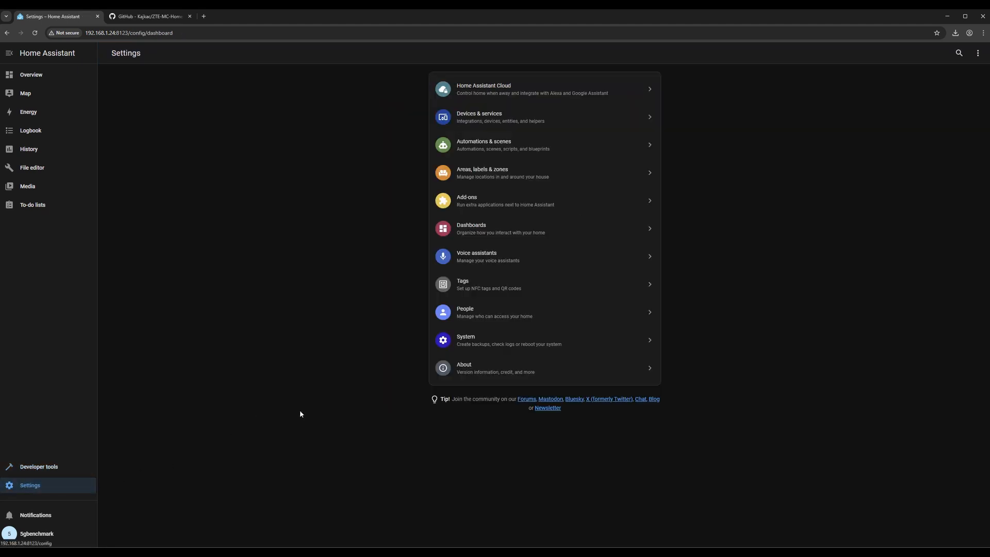
Restart Home Assistant from the Settings menu.
{"action": "left_click", "coordinate": [978, 53]}
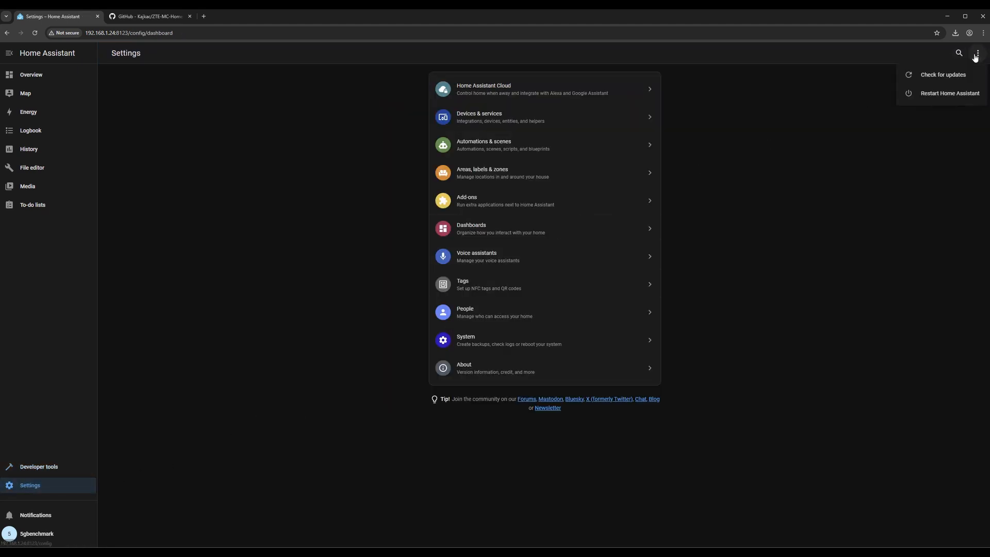
{"action": "left_click", "coordinate": [948, 93]}
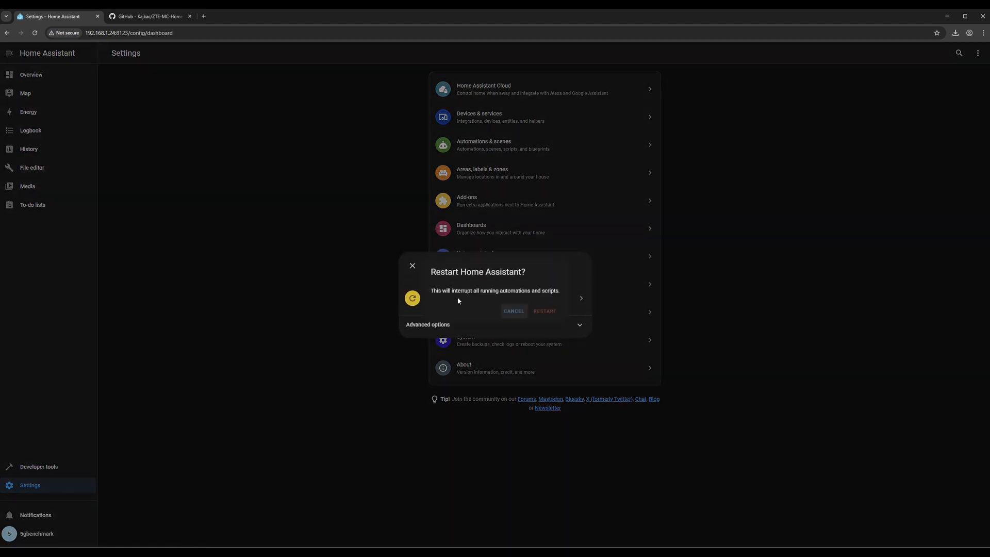
{"action": "left_click", "coordinate": [544, 310]}
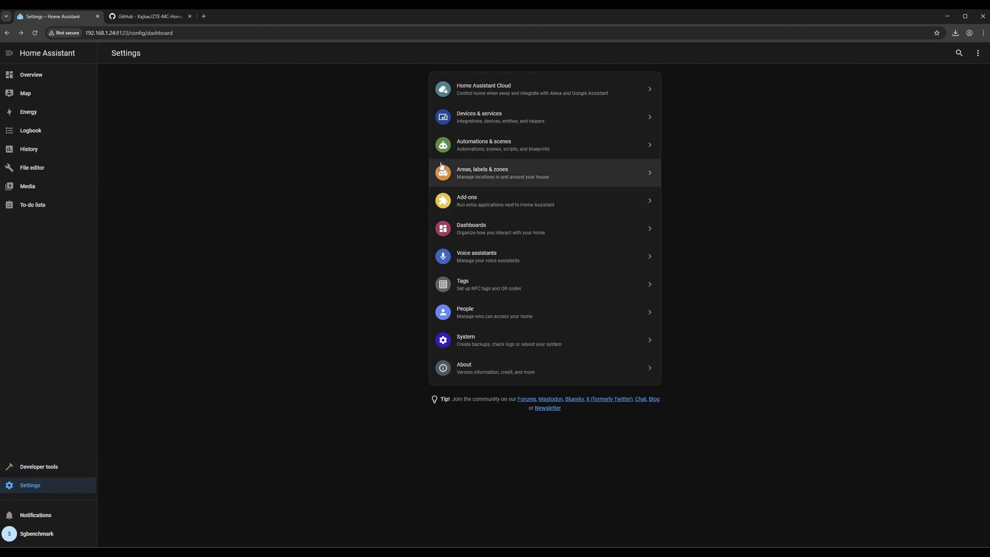
Add a new integration, searching 'zte' and selecting ZTE Router.
{"action": "left_click", "coordinate": [543, 117]}
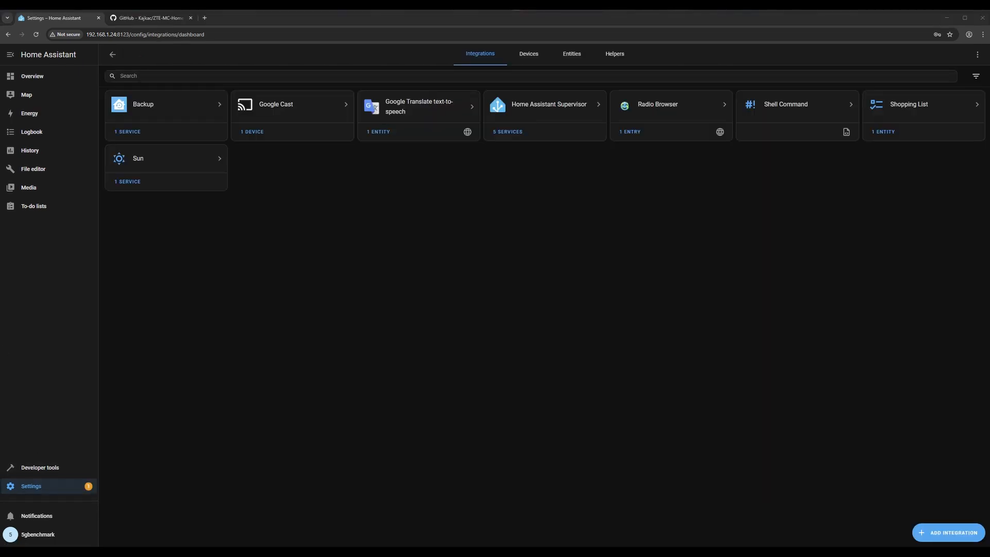
{"action": "left_click", "coordinate": [950, 532]}
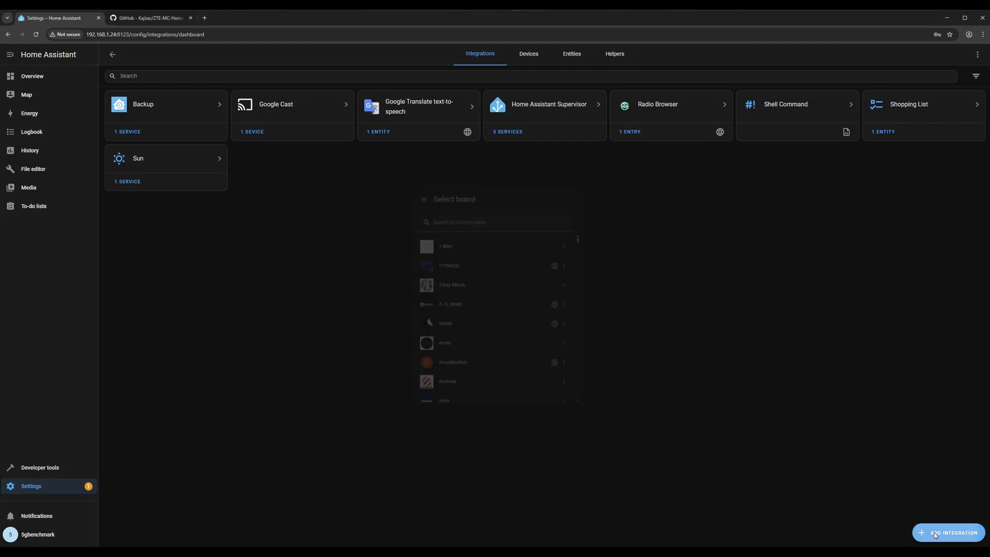
{"action": "type", "text": "z"}
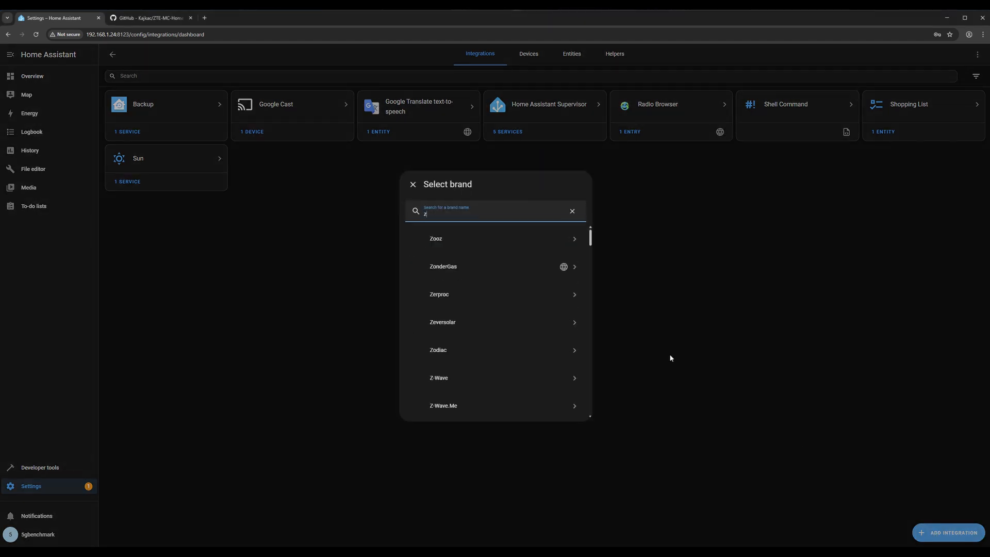
{"action": "type", "text": "te"}
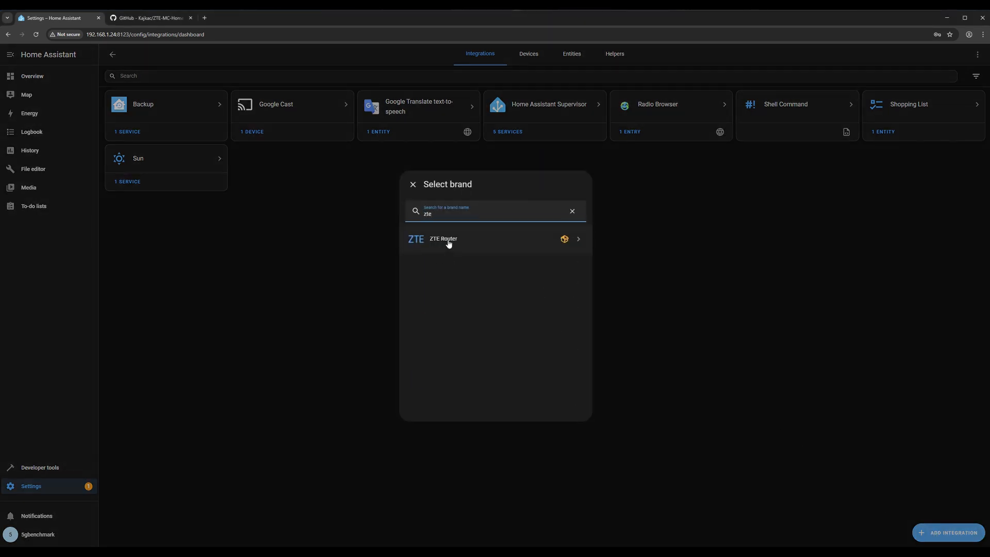
{"action": "left_click", "coordinate": [444, 238]}
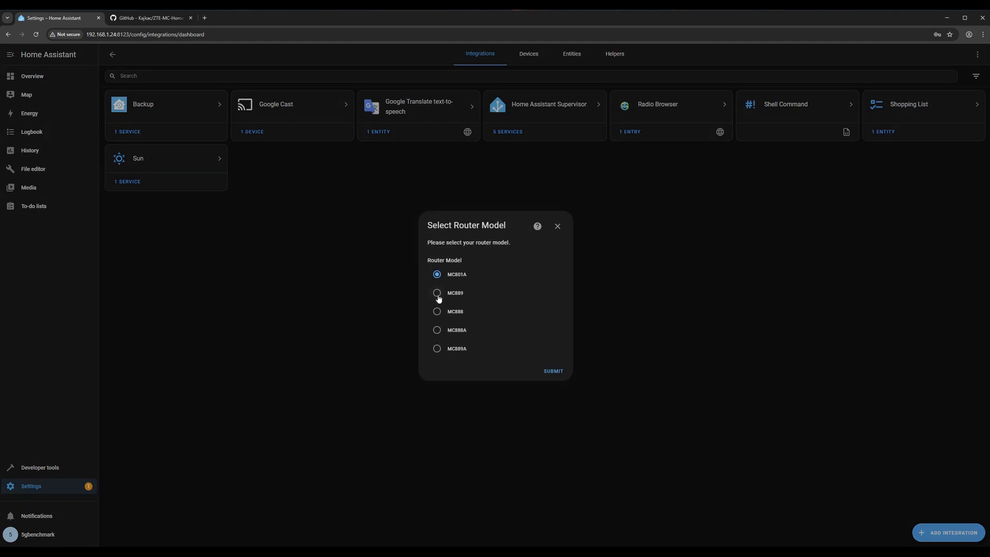
Configure ZTE Router for 192.168.254.1 with SMS automation off, skipping area assignment.
{"action": "left_click", "coordinate": [552, 371]}
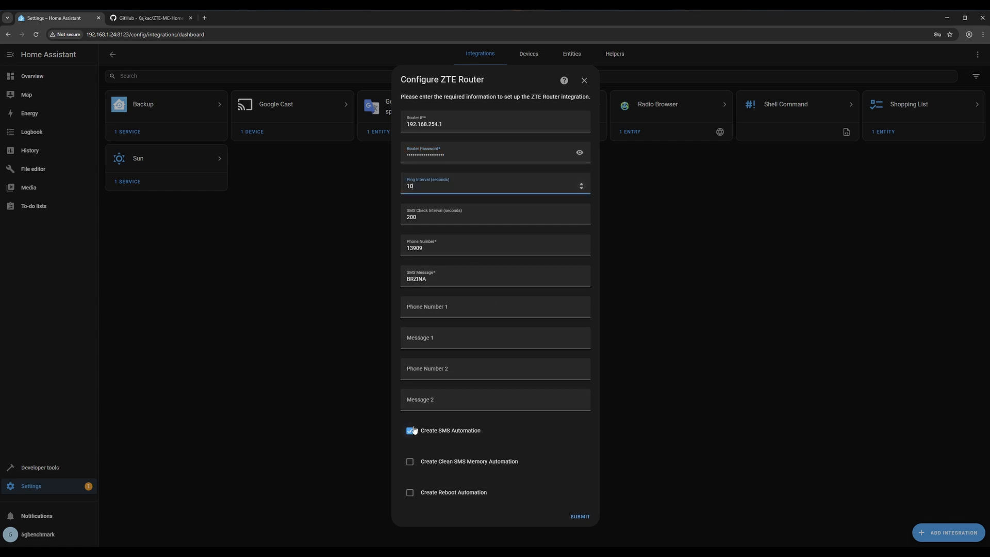
{"action": "left_click", "coordinate": [409, 430]}
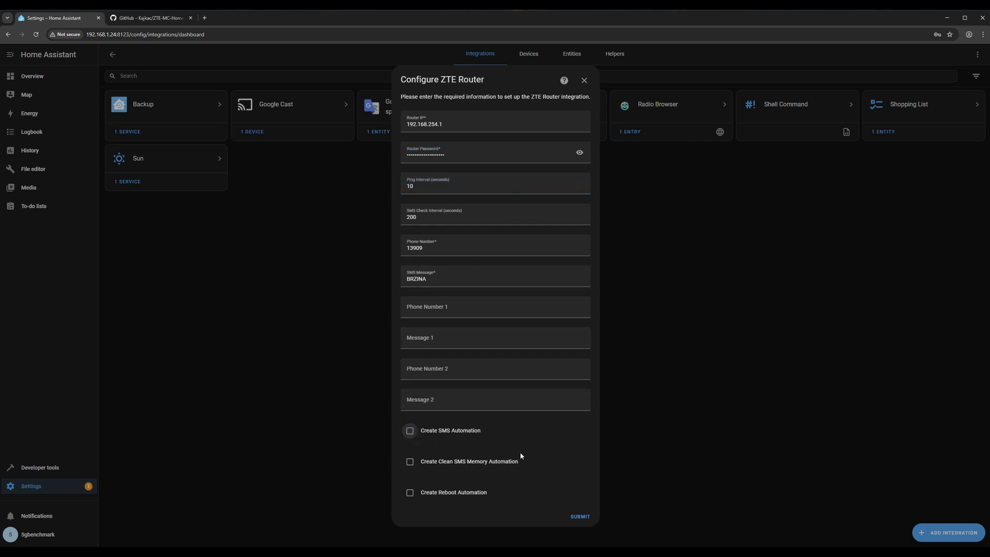
{"action": "left_click", "coordinate": [578, 517]}
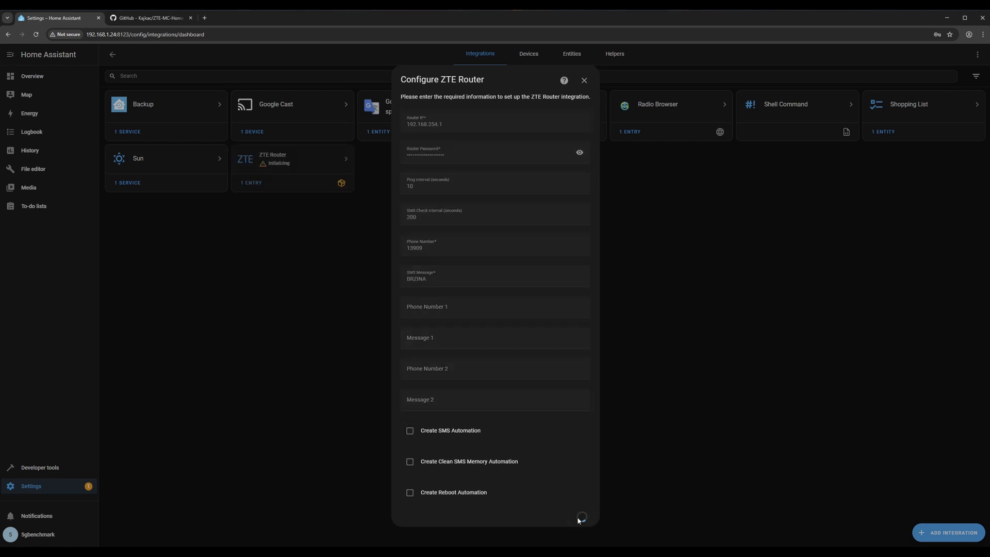
{"action": "left_click", "coordinate": [579, 517]}
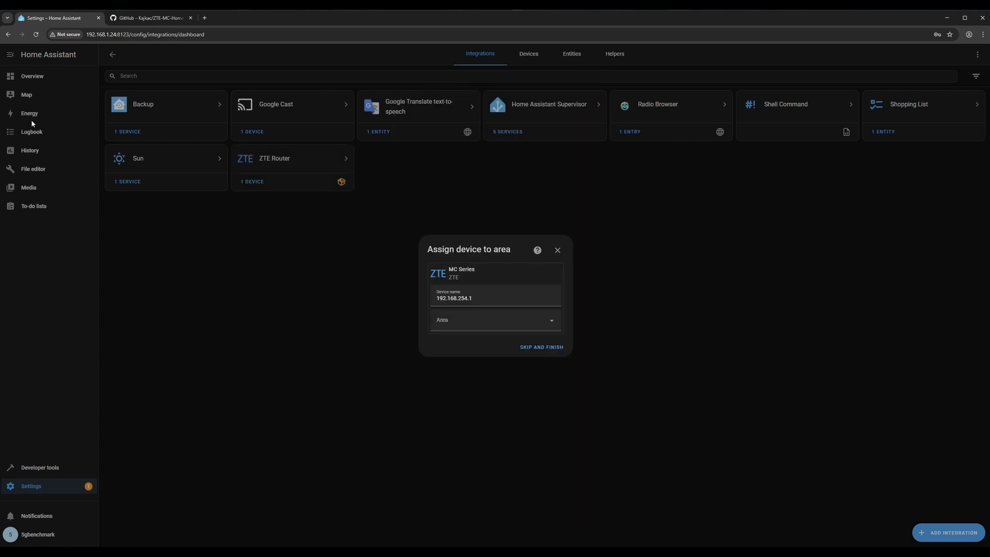
{"action": "left_click", "coordinate": [541, 348]}
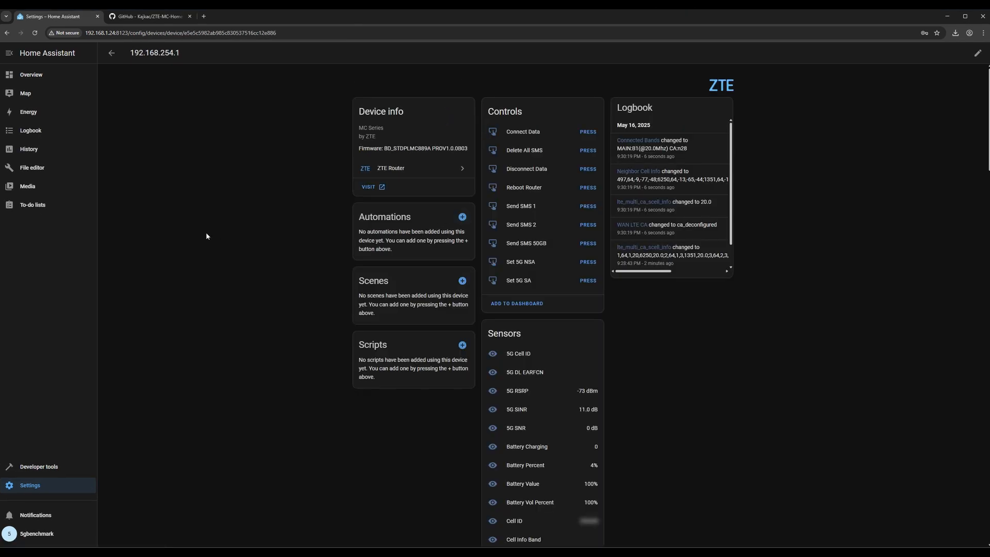
Chart 5G RSRP, 5G SINR, LTE RSRP, LTE RSRQ and LTE SNR in History.
{"action": "left_click", "coordinate": [29, 149]}
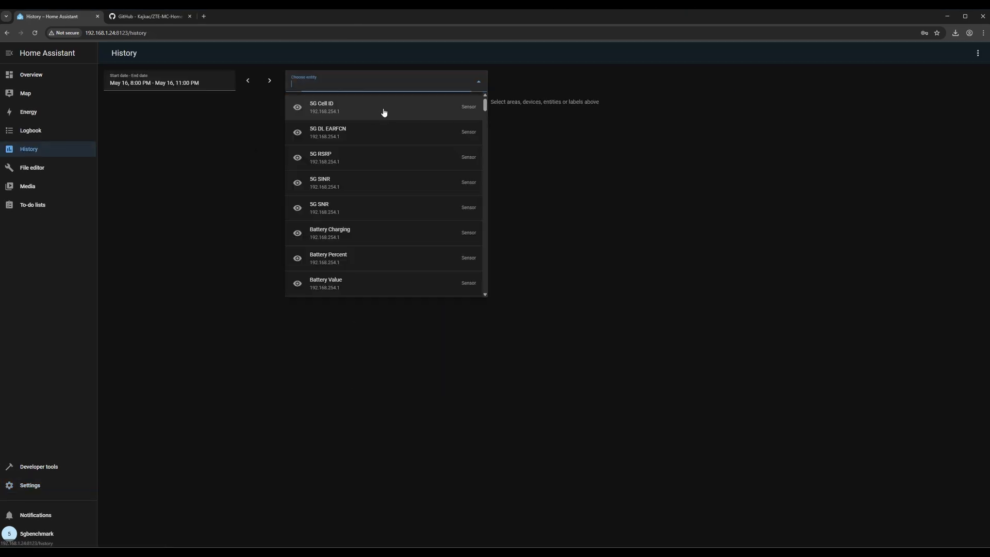
{"action": "mouse_move", "coordinate": [328, 168]}
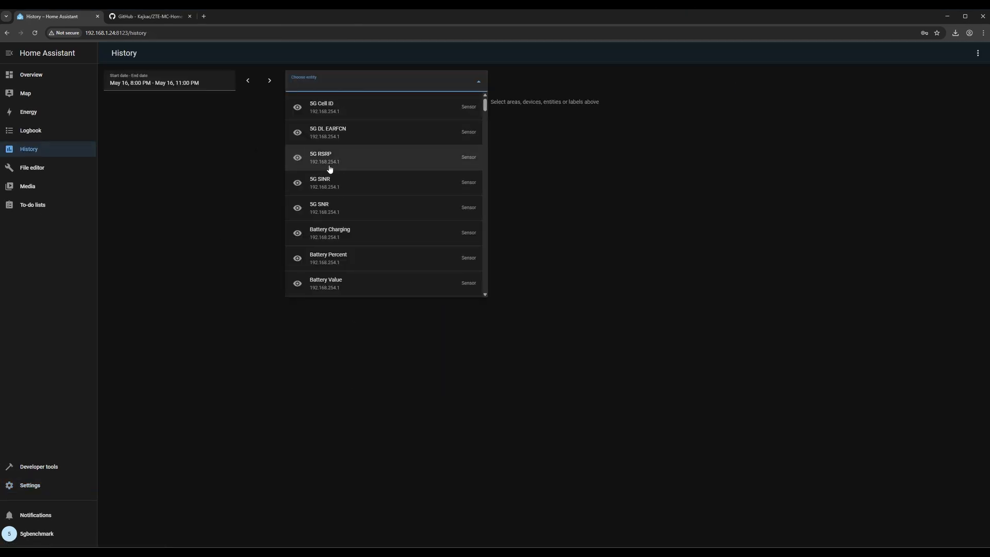
{"action": "left_click", "coordinate": [329, 156]}
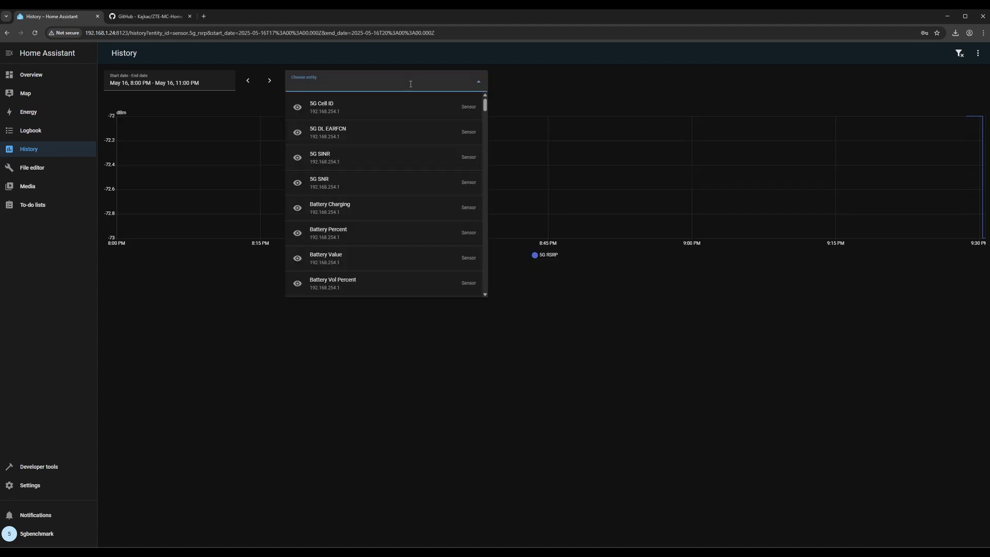
{"action": "left_click", "coordinate": [320, 157]}
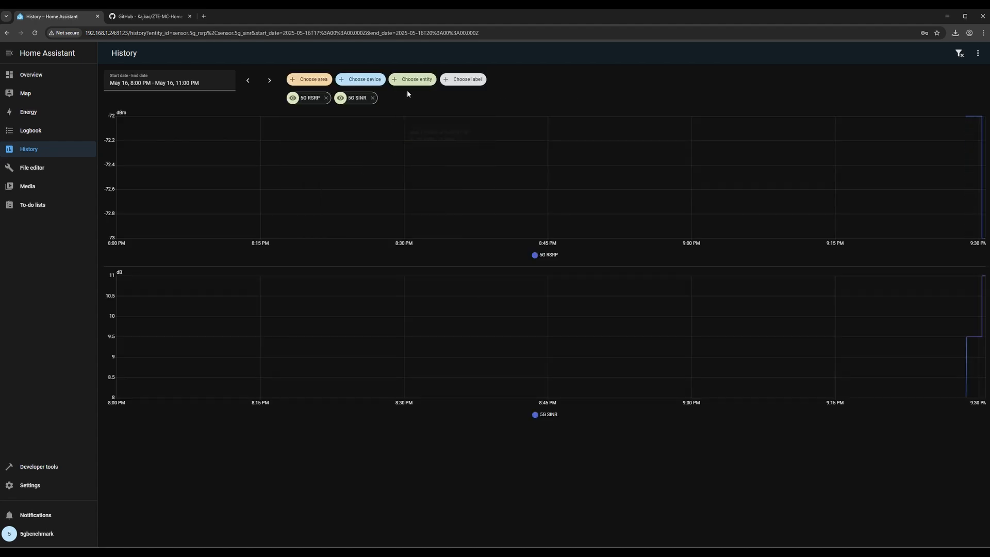
{"action": "left_click", "coordinate": [413, 79]}
{"action": "type", "text": "sinr"}
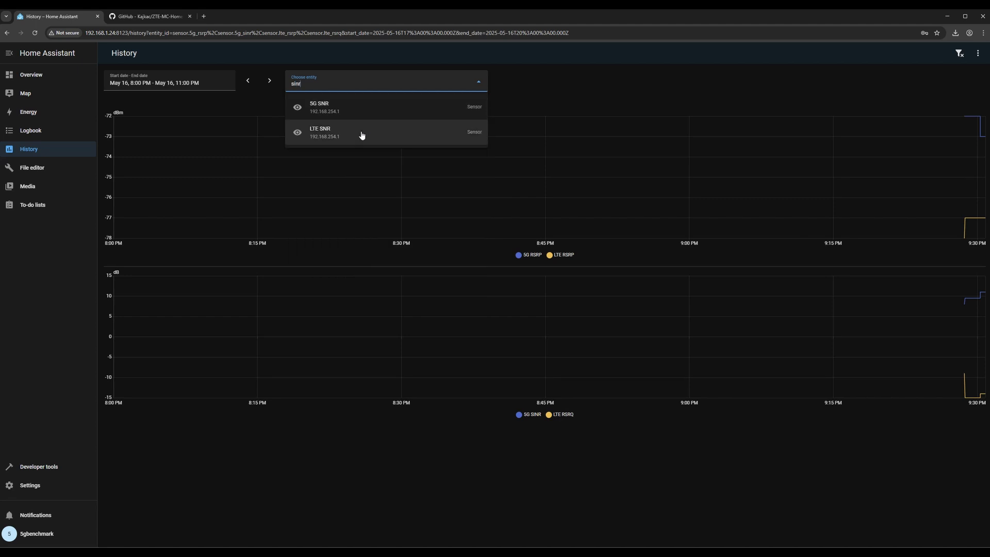
{"action": "left_click", "coordinate": [320, 131]}
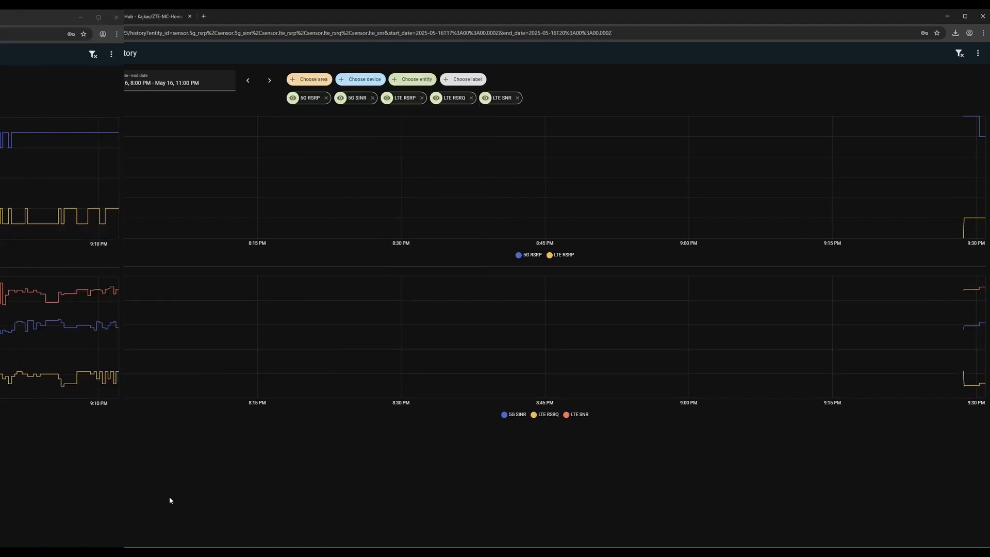
{"action": "left_click", "coordinate": [269, 81]}
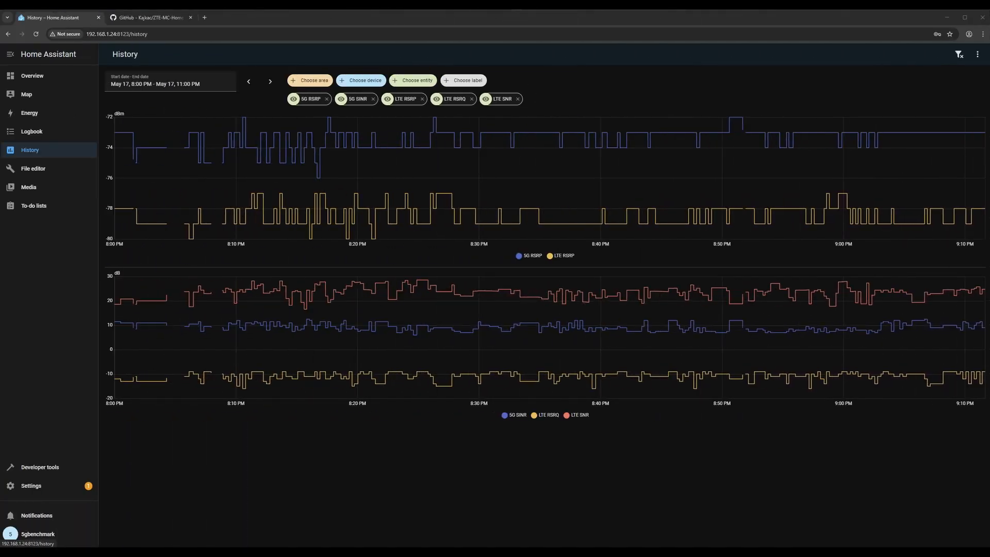